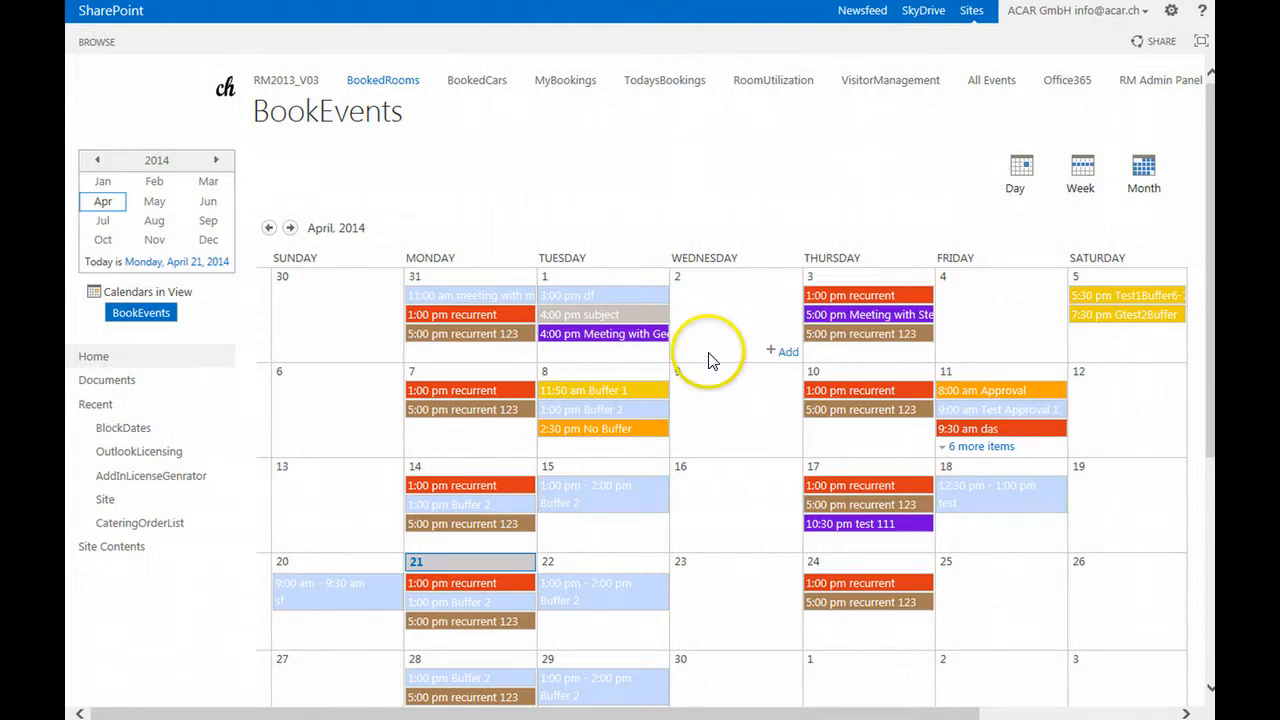
- Open RM Admin Panel from the top navigation, checking the admin panel URL in Notepad
left_click(1160, 80)
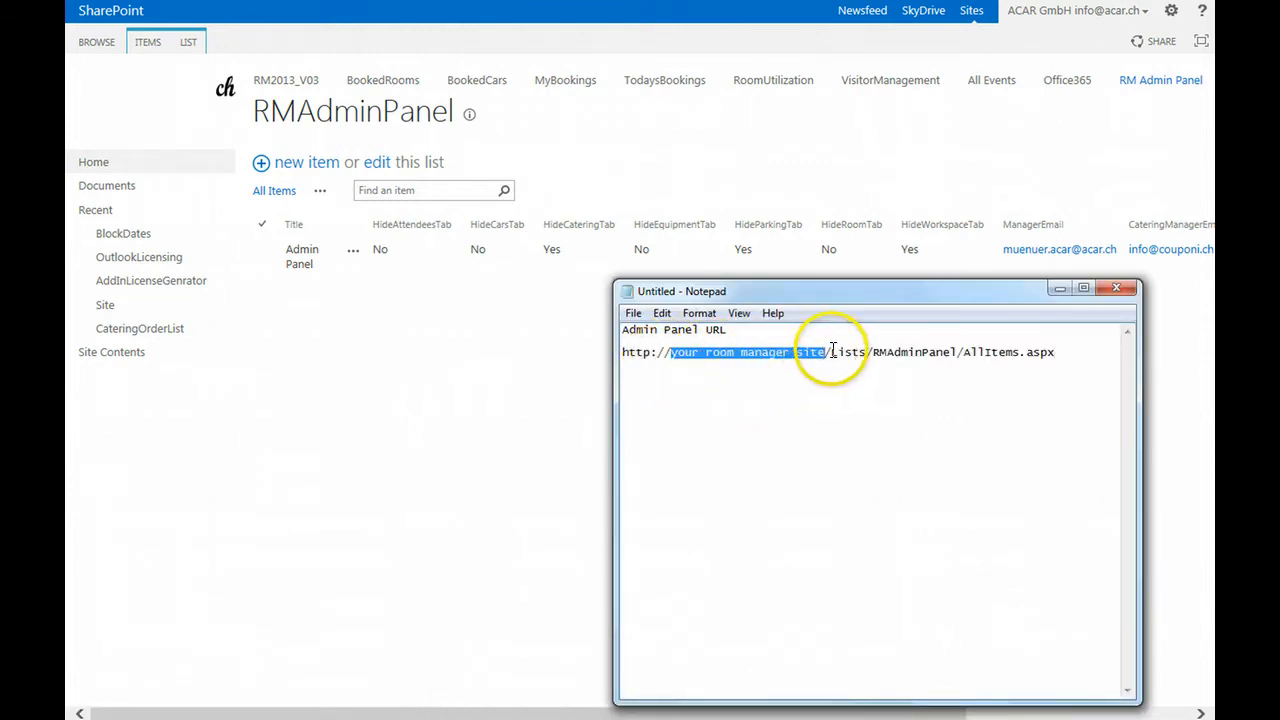
double_click(888, 352)
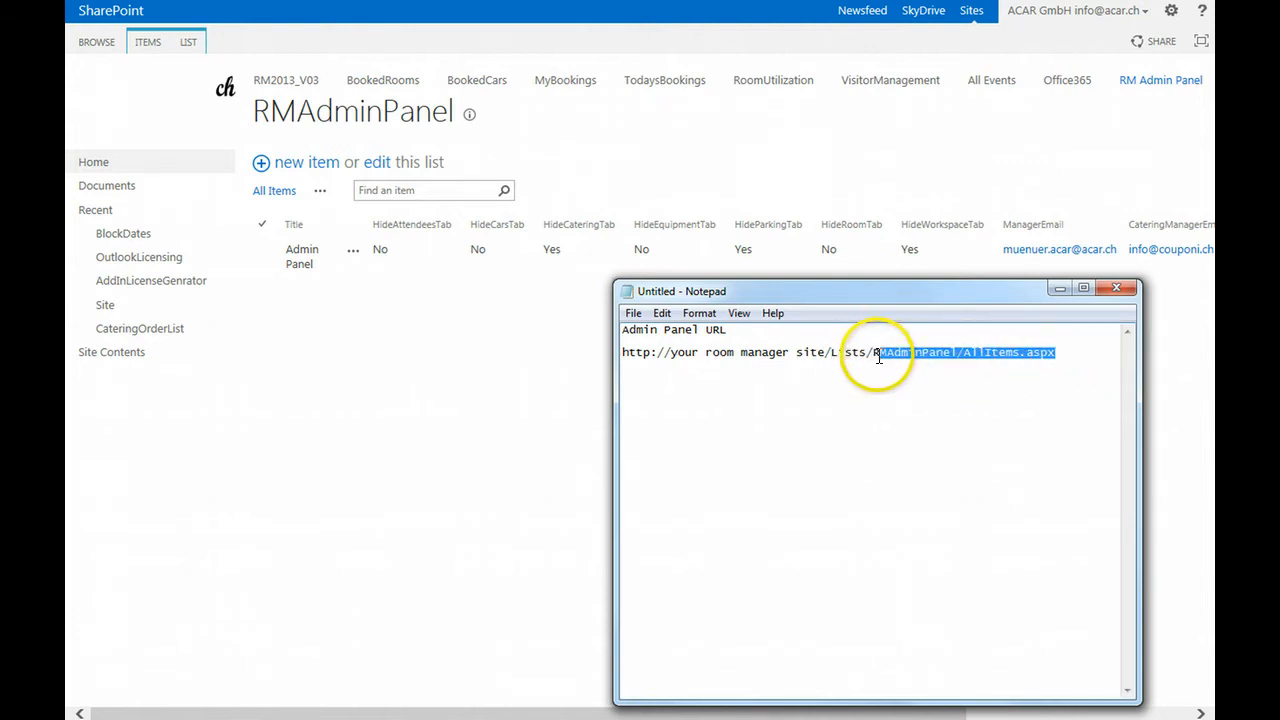
left_click(1116, 288)
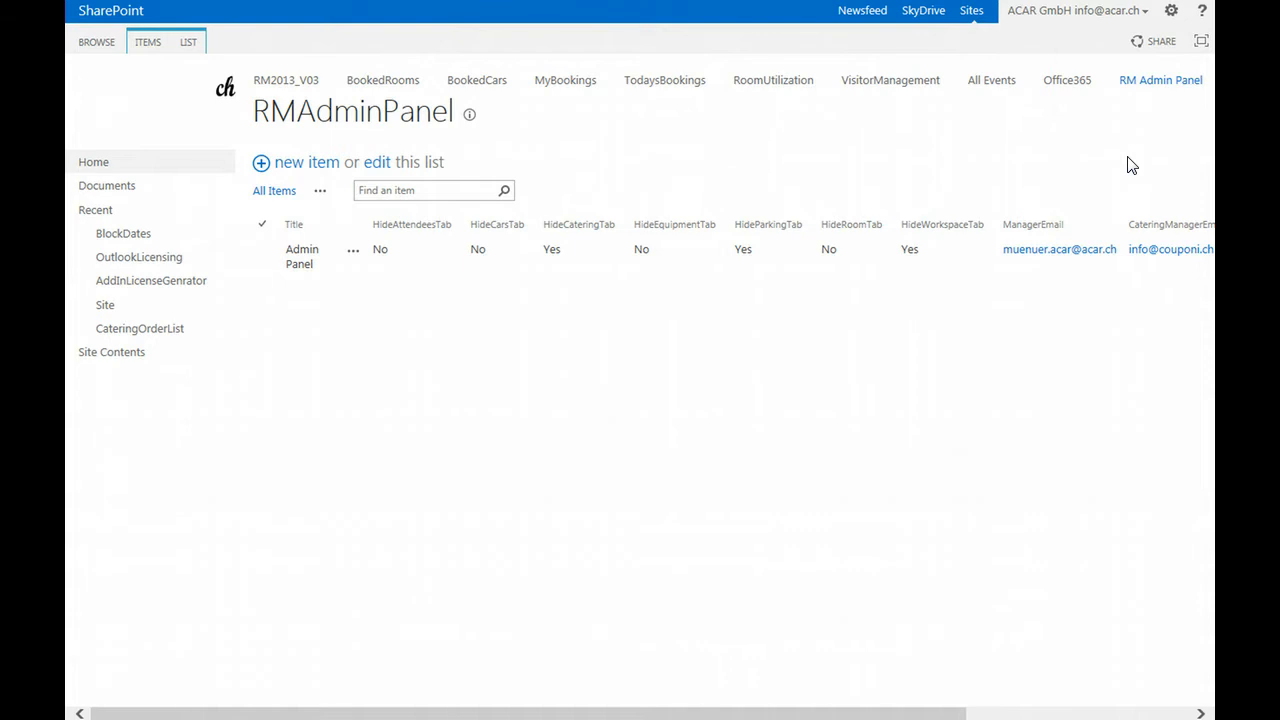
left_click(111, 351)
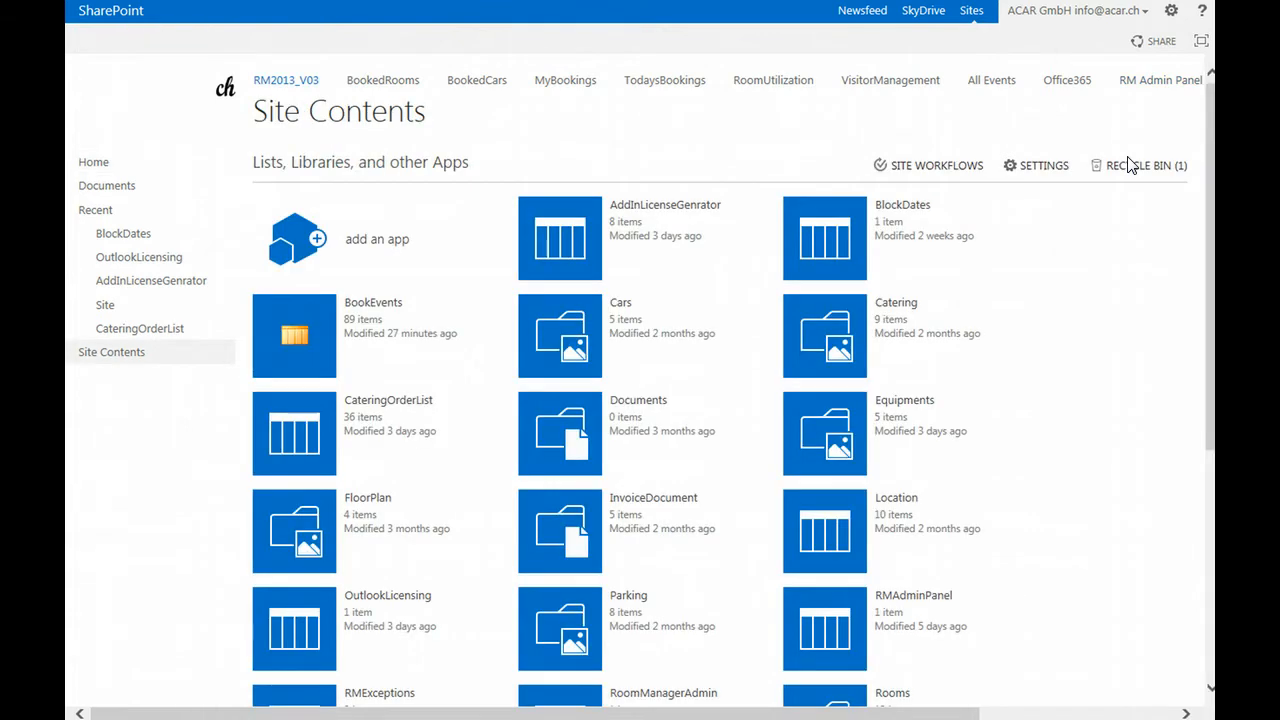
scroll("down", 3)
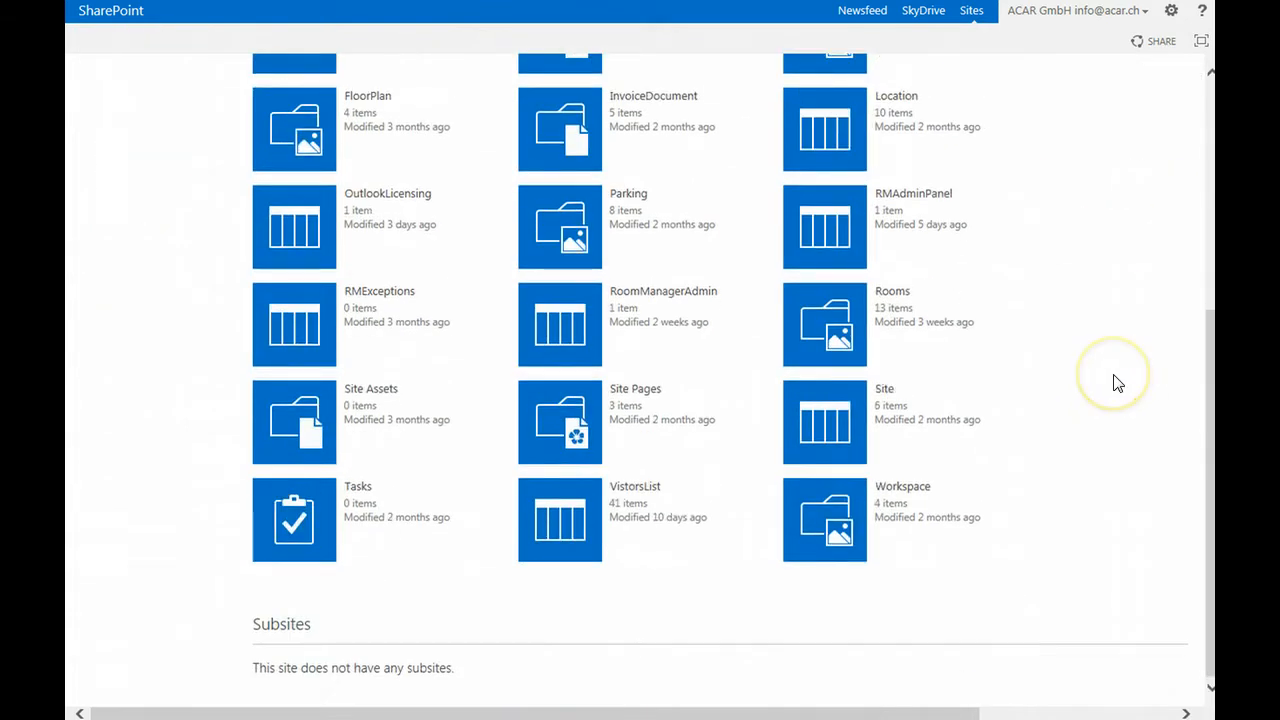
mouse_move(1118, 383)
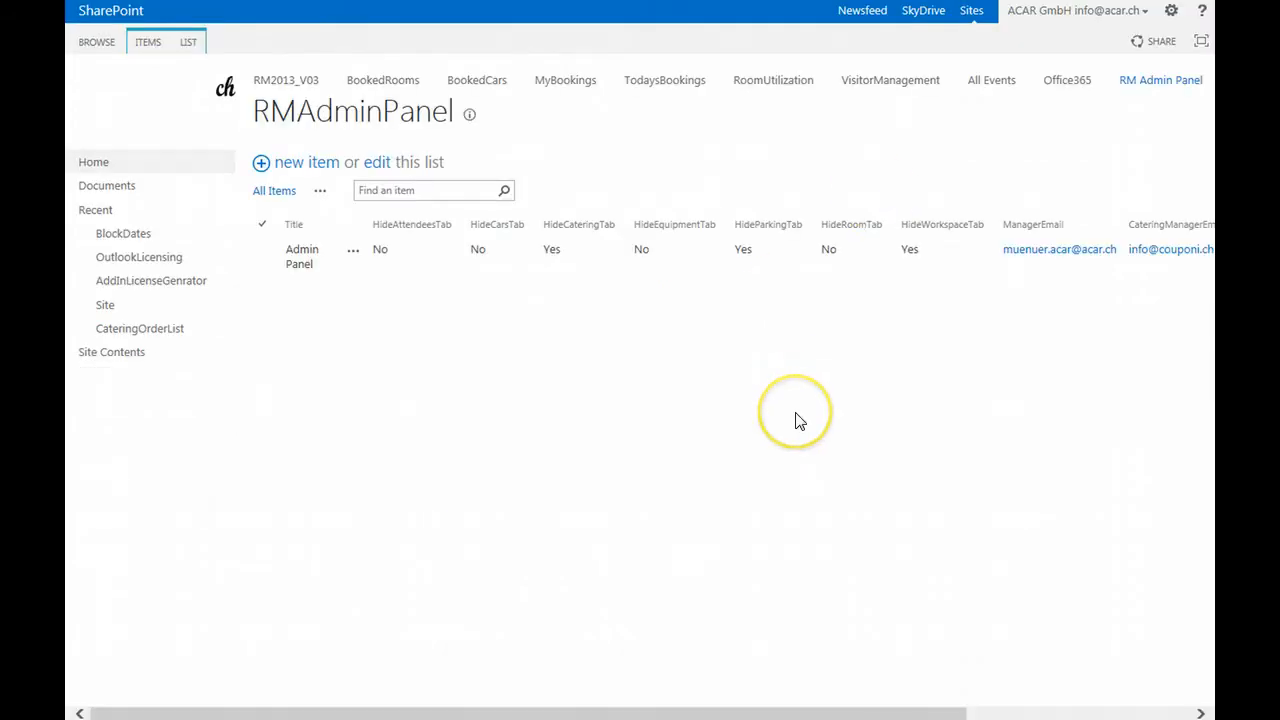
mouse_move(490, 370)
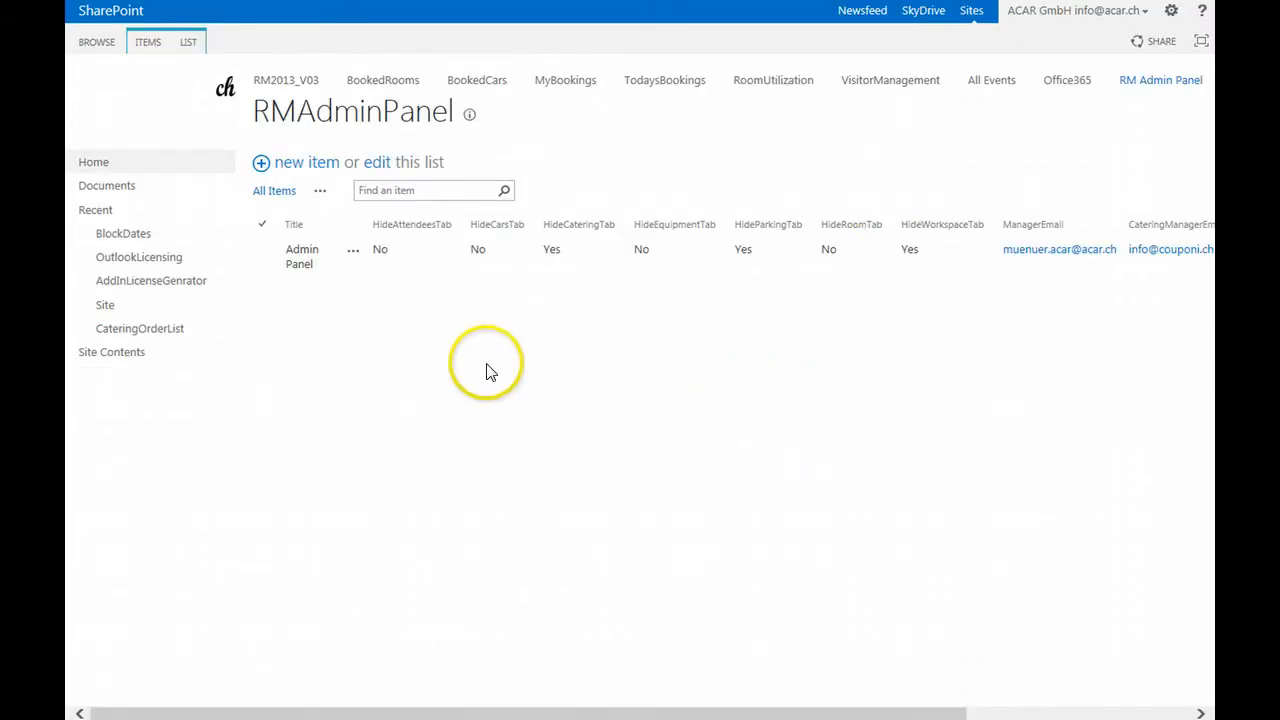
mouse_move(405, 215)
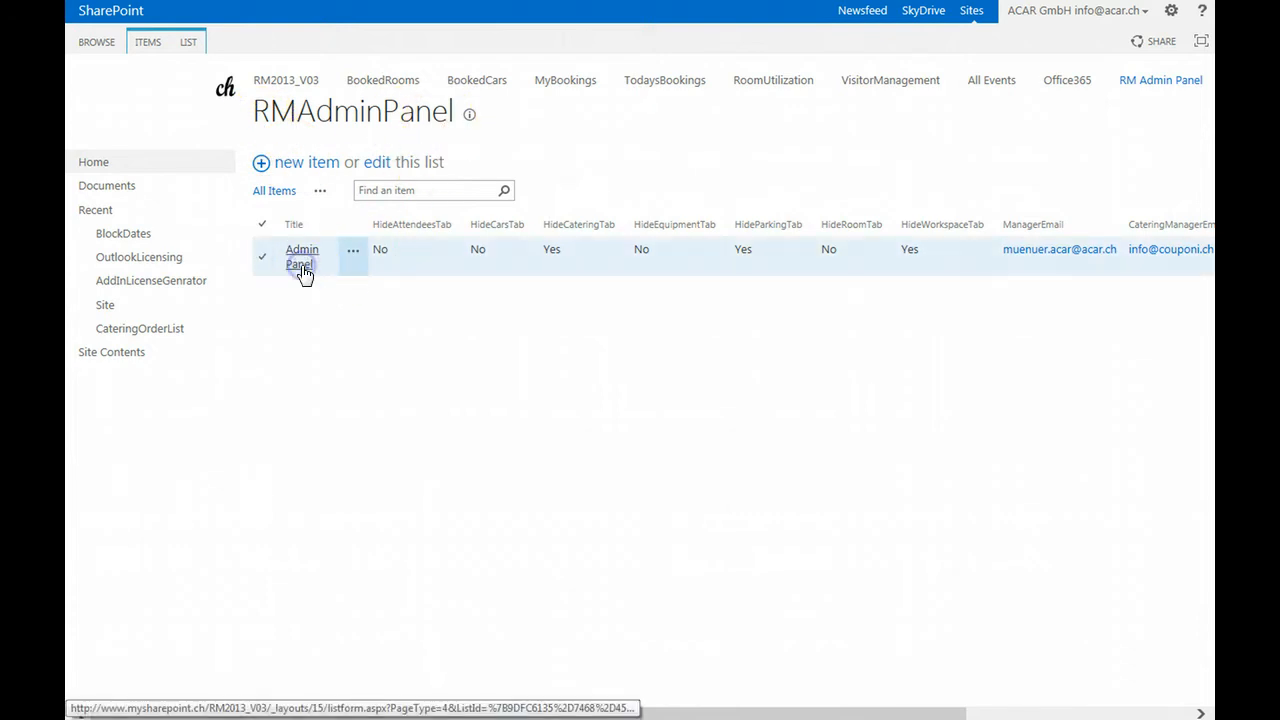
- Open the Admin Panel item to view its tab settings and buffer times
left_click(301, 256)
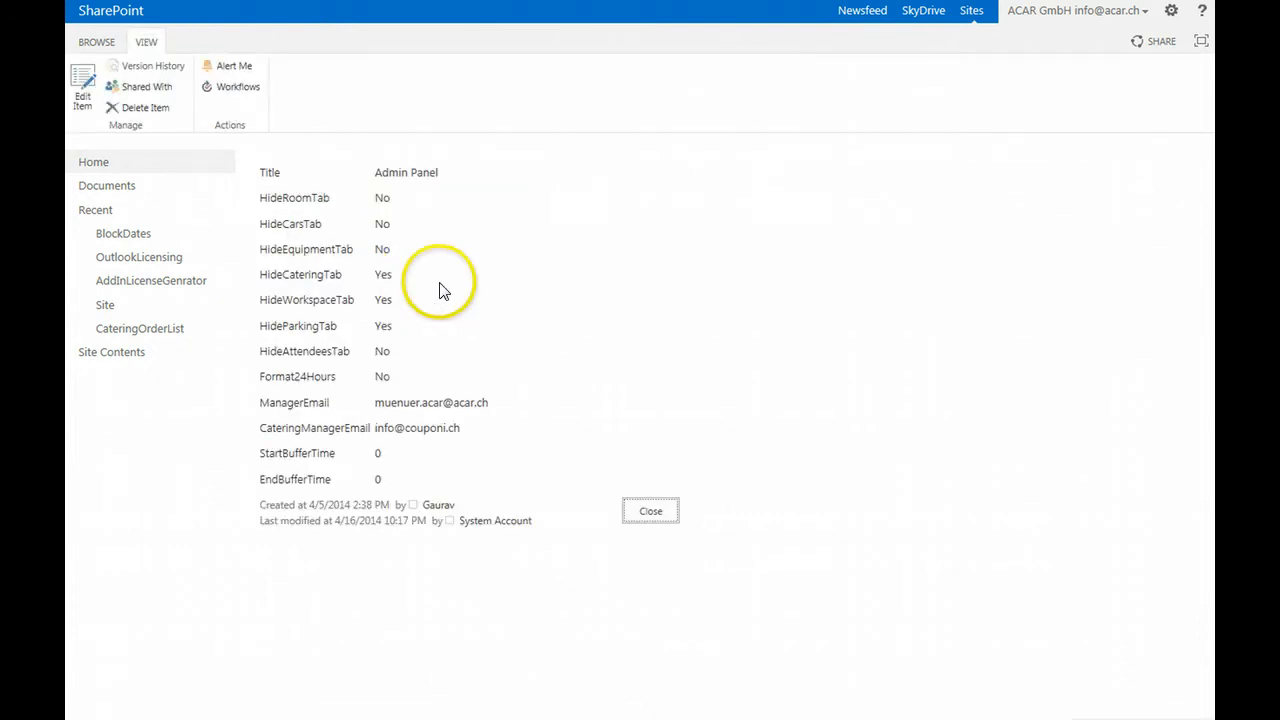
mouse_move(500, 210)
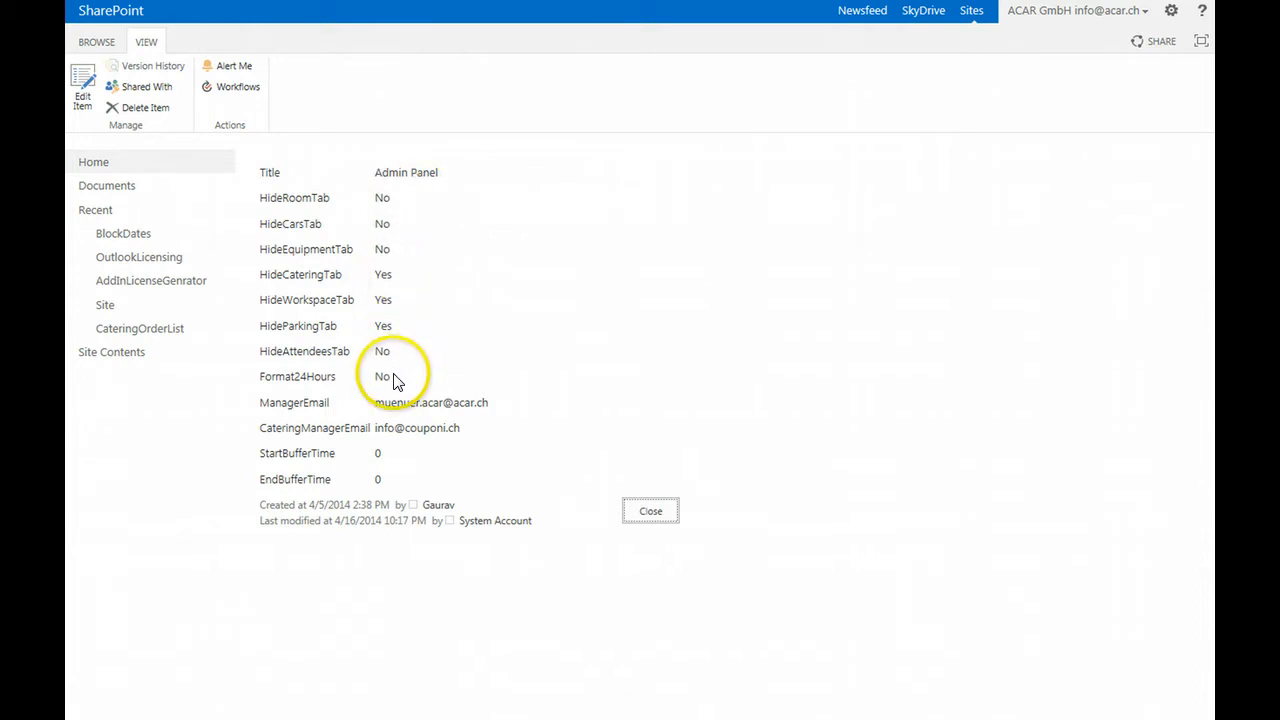
mouse_move(510, 457)
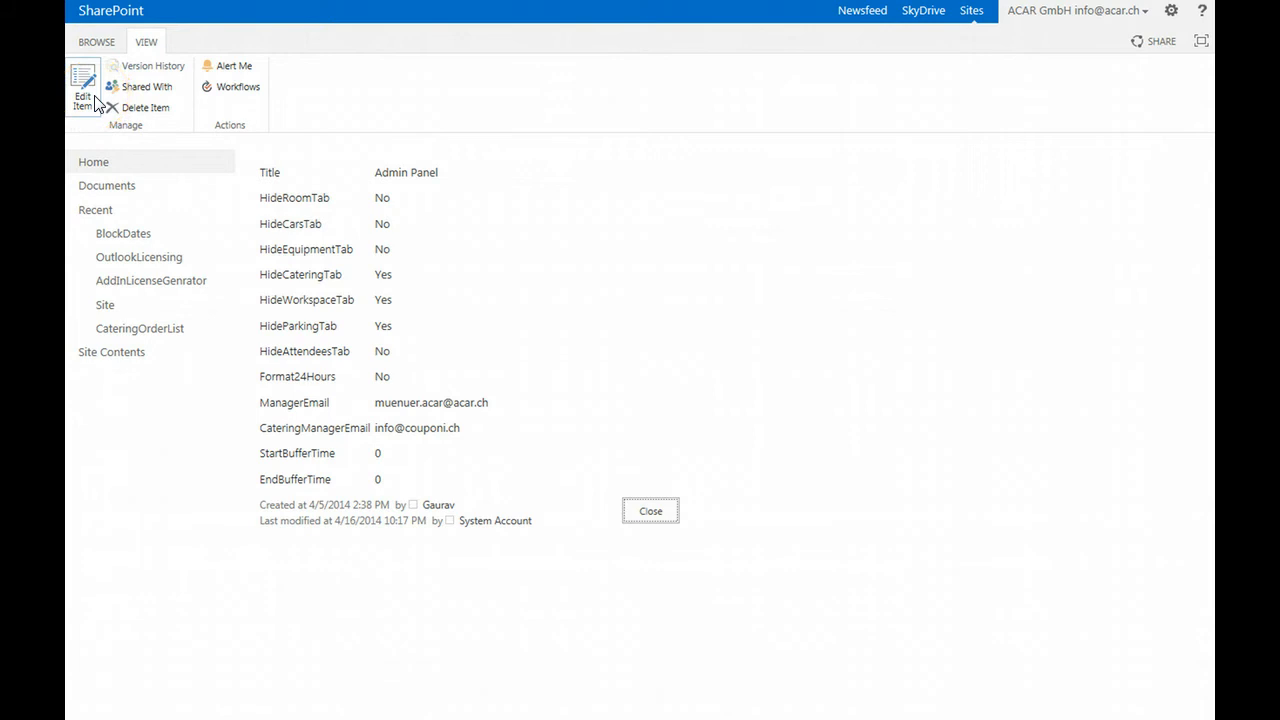
- Edit the Admin Panel item, clear every Hide…Tab checkbox including Equipment, and save
left_click(82, 88)
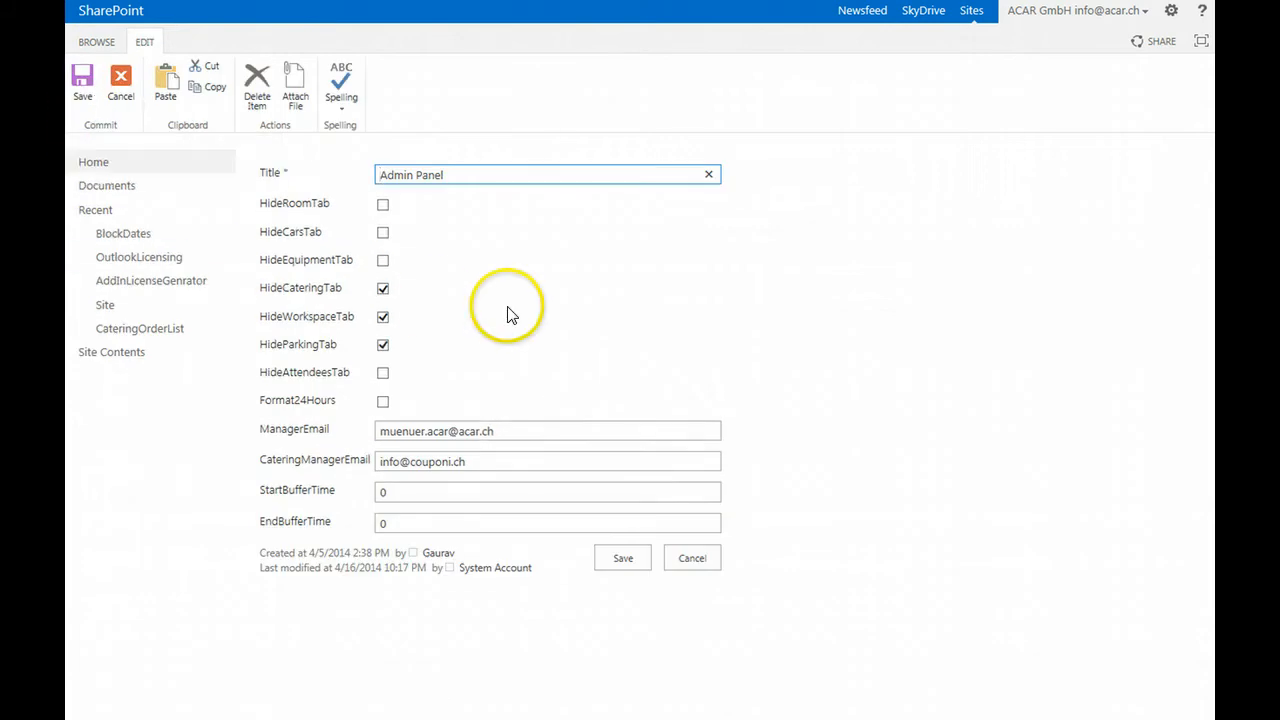
left_click(383, 344)
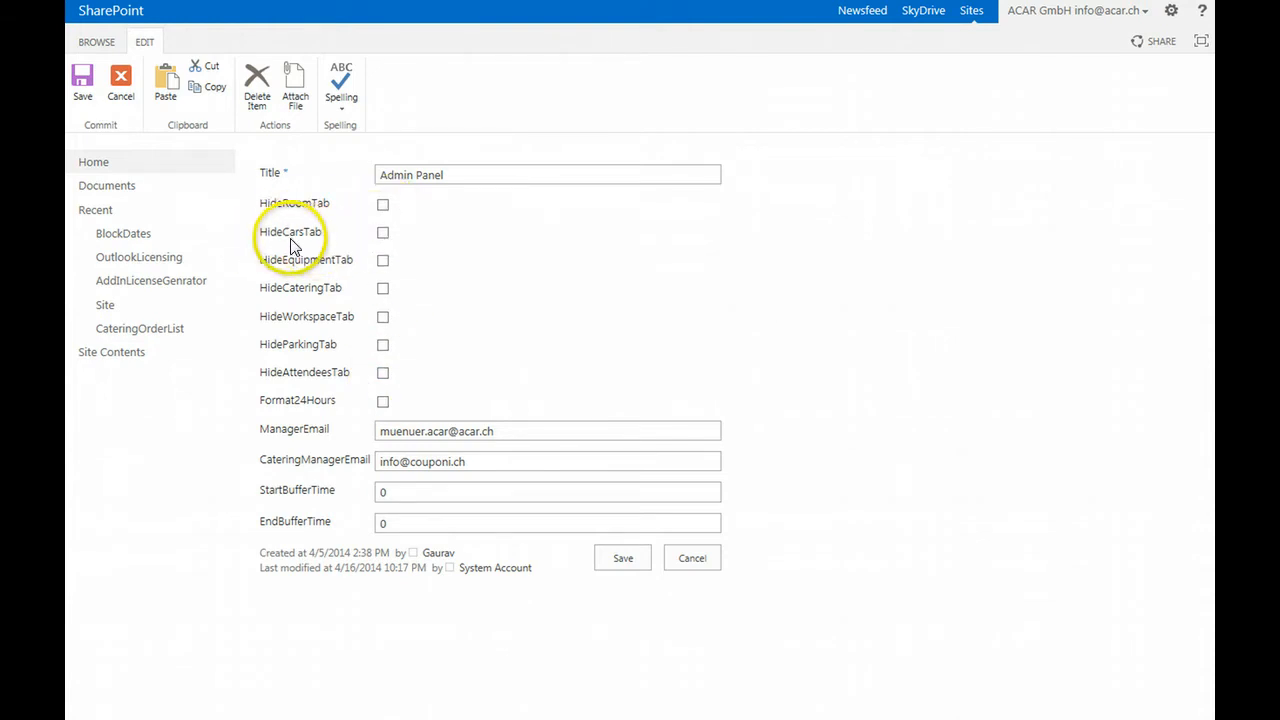
left_click(383, 260)
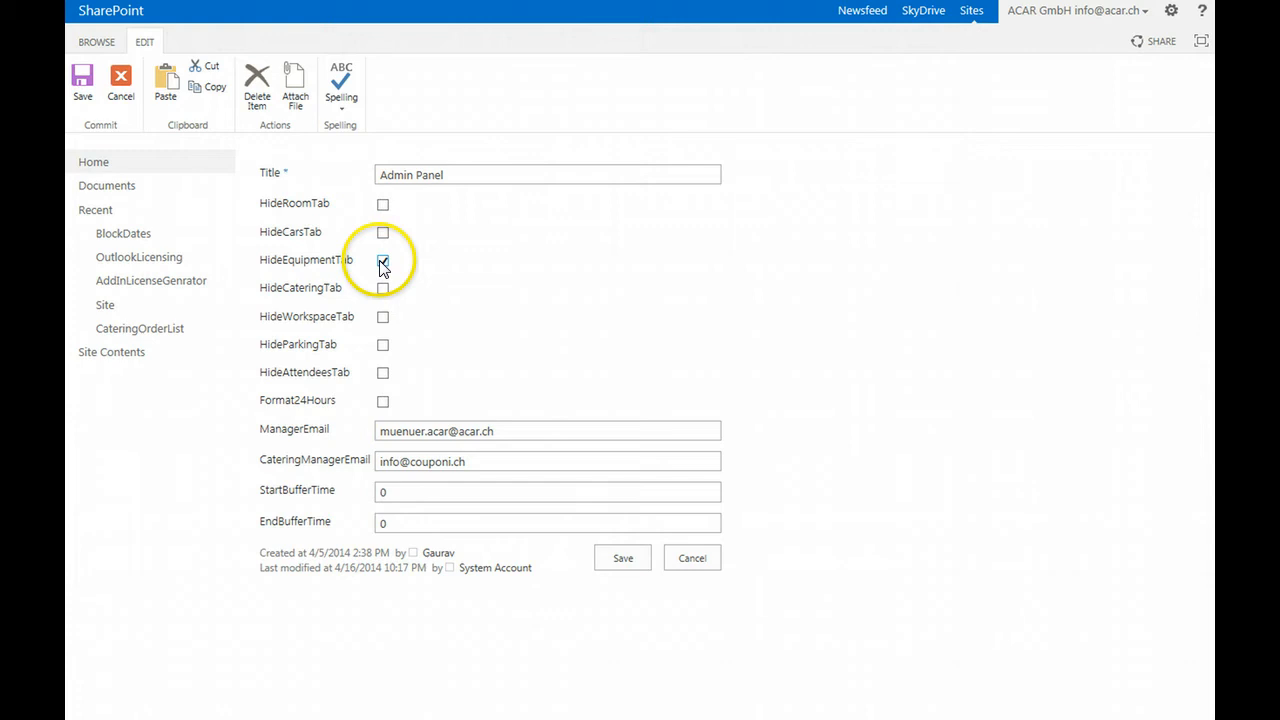
left_click(383, 232)
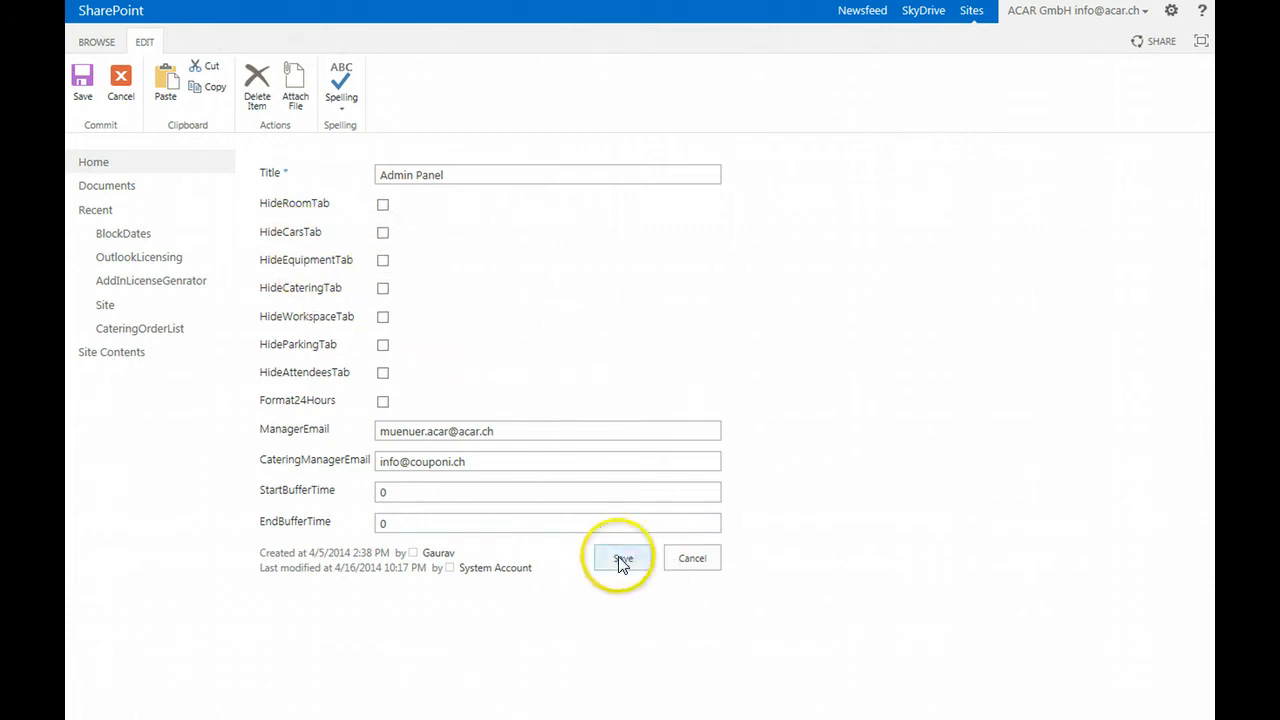
left_click(621, 558)
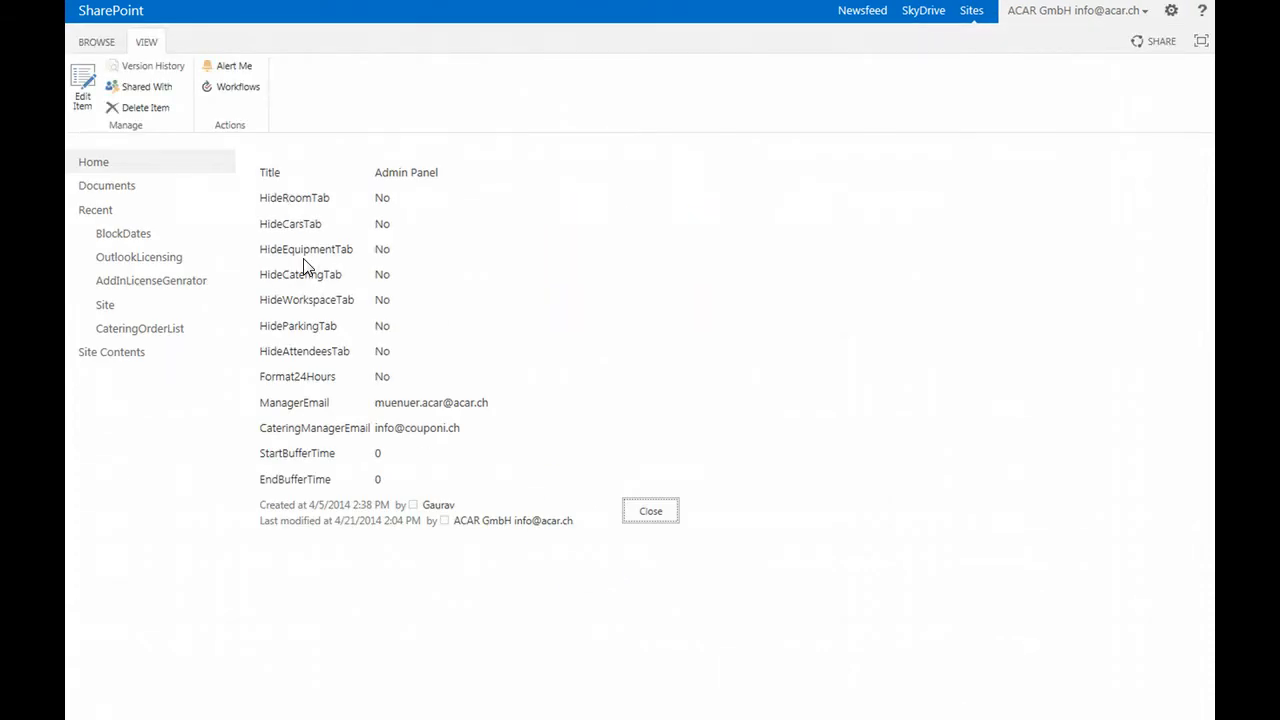
double_click(297, 376)
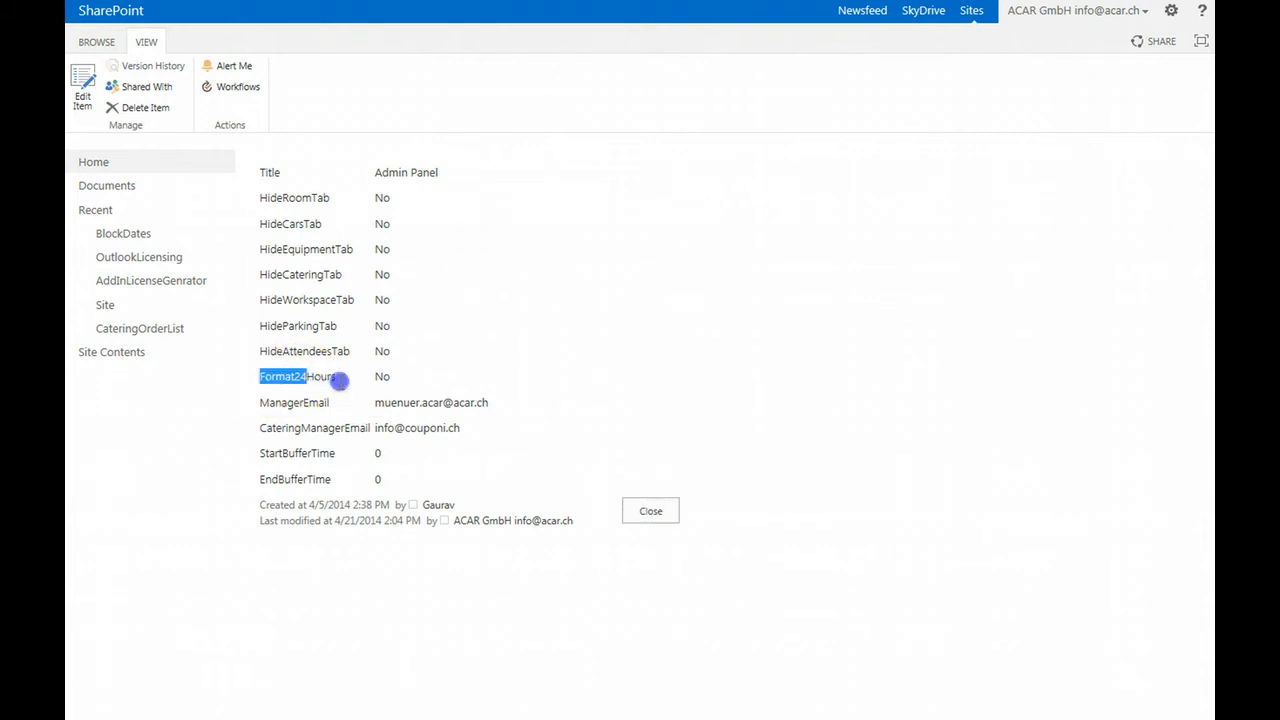
mouse_move(520, 314)
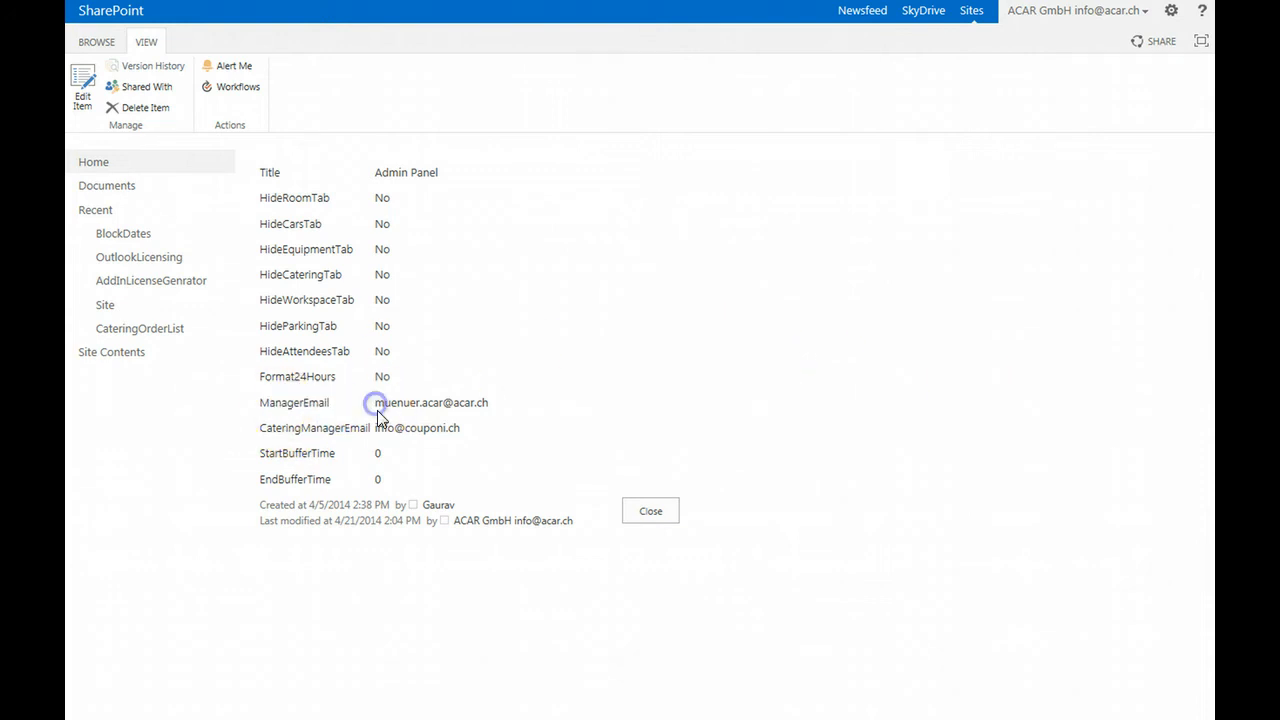
double_click(430, 402)
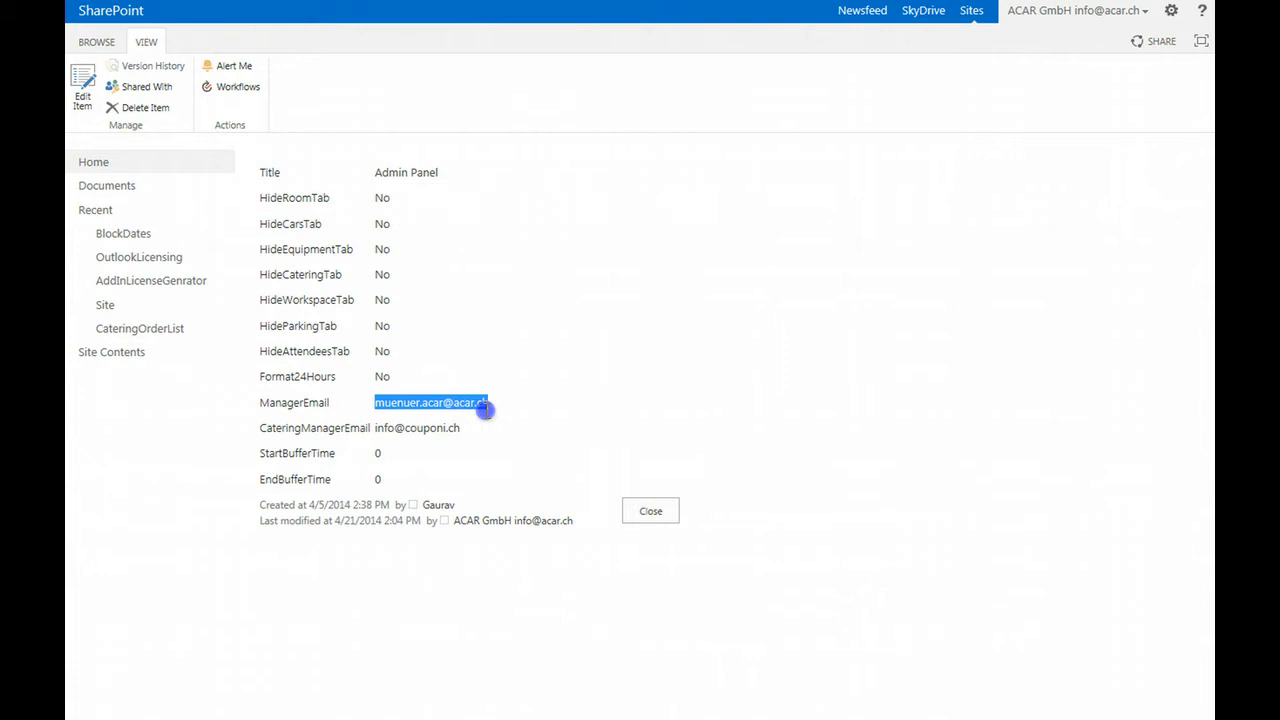
mouse_move(430, 422)
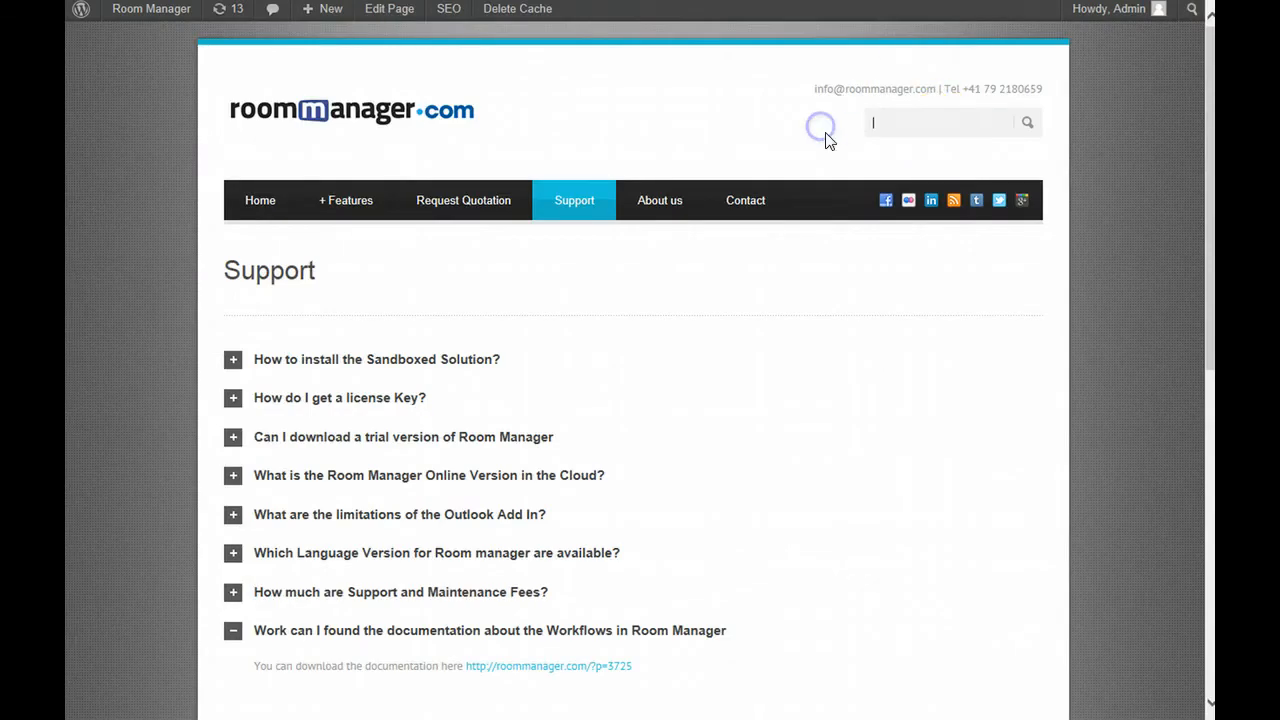
- Search roommanager.com for 'content approval'
type("content a")
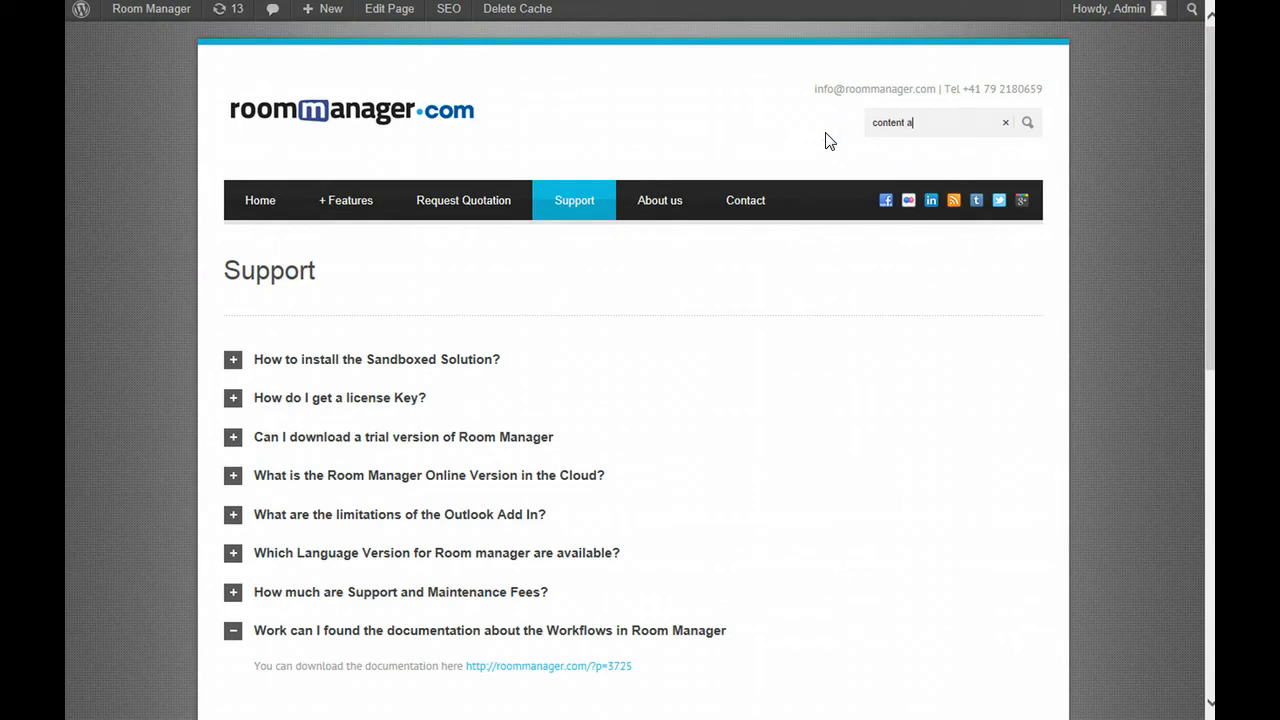
type("pproval")
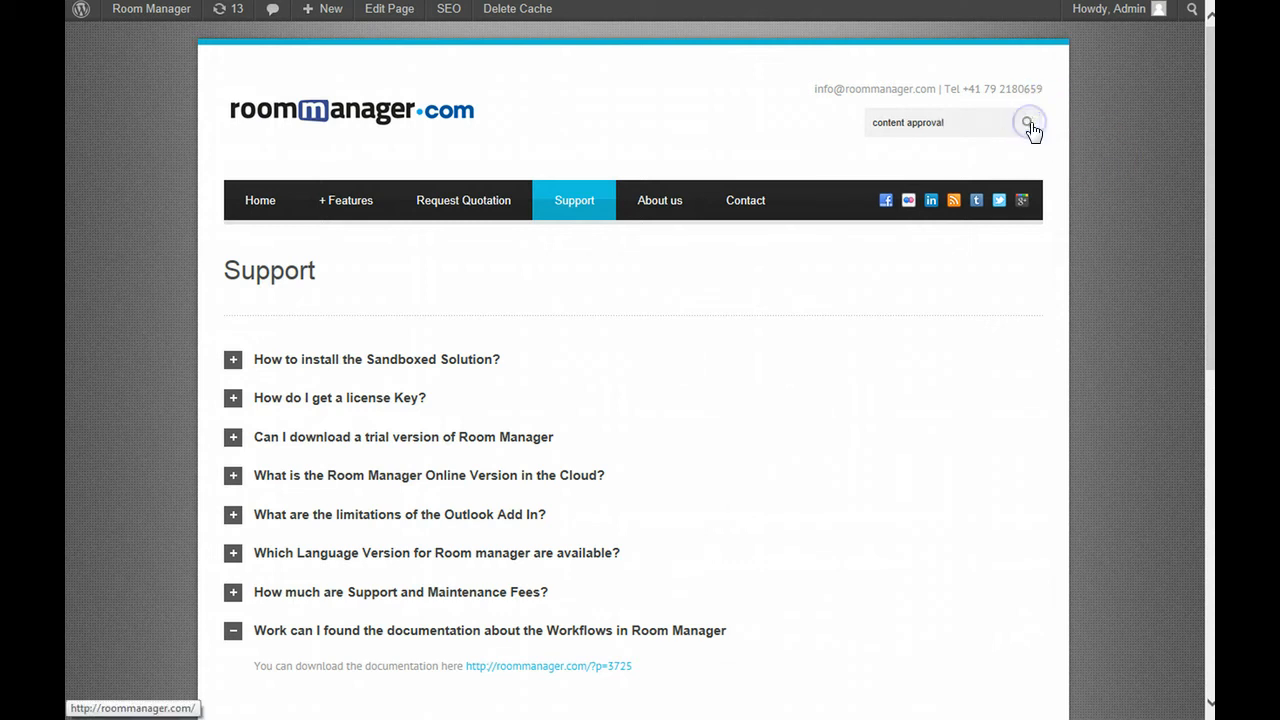
left_click(1029, 122)
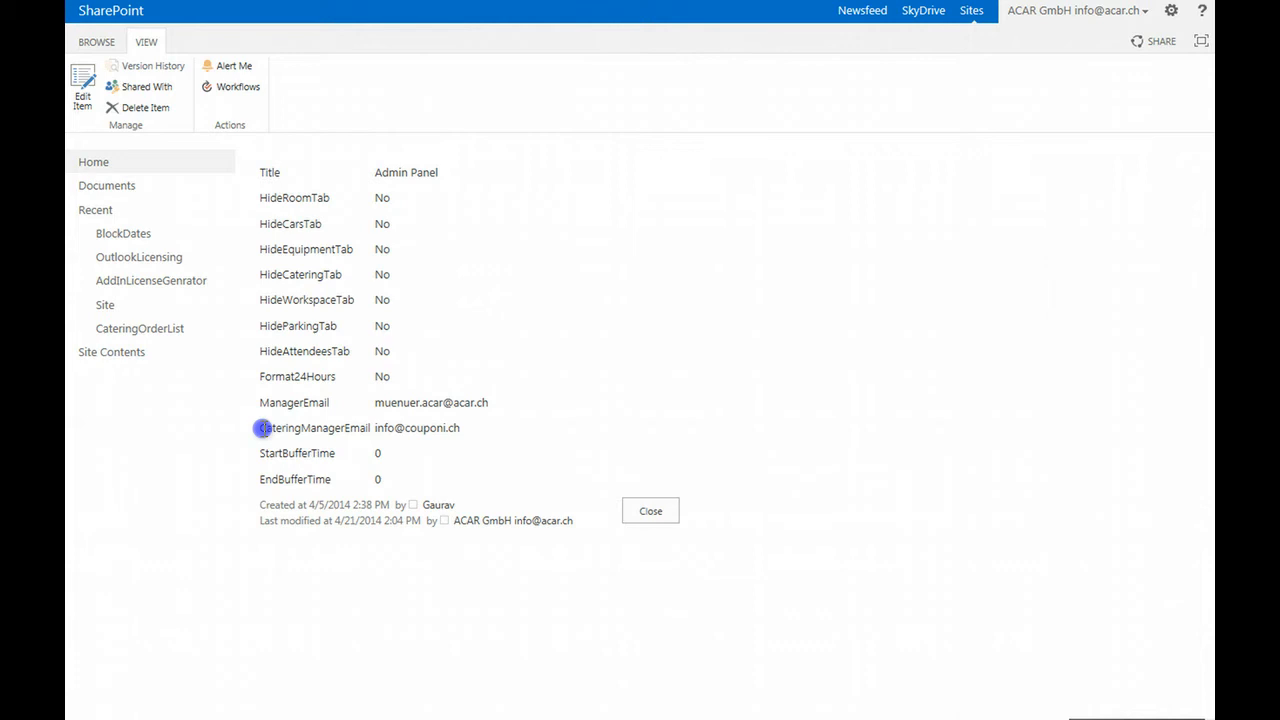
double_click(432, 427)
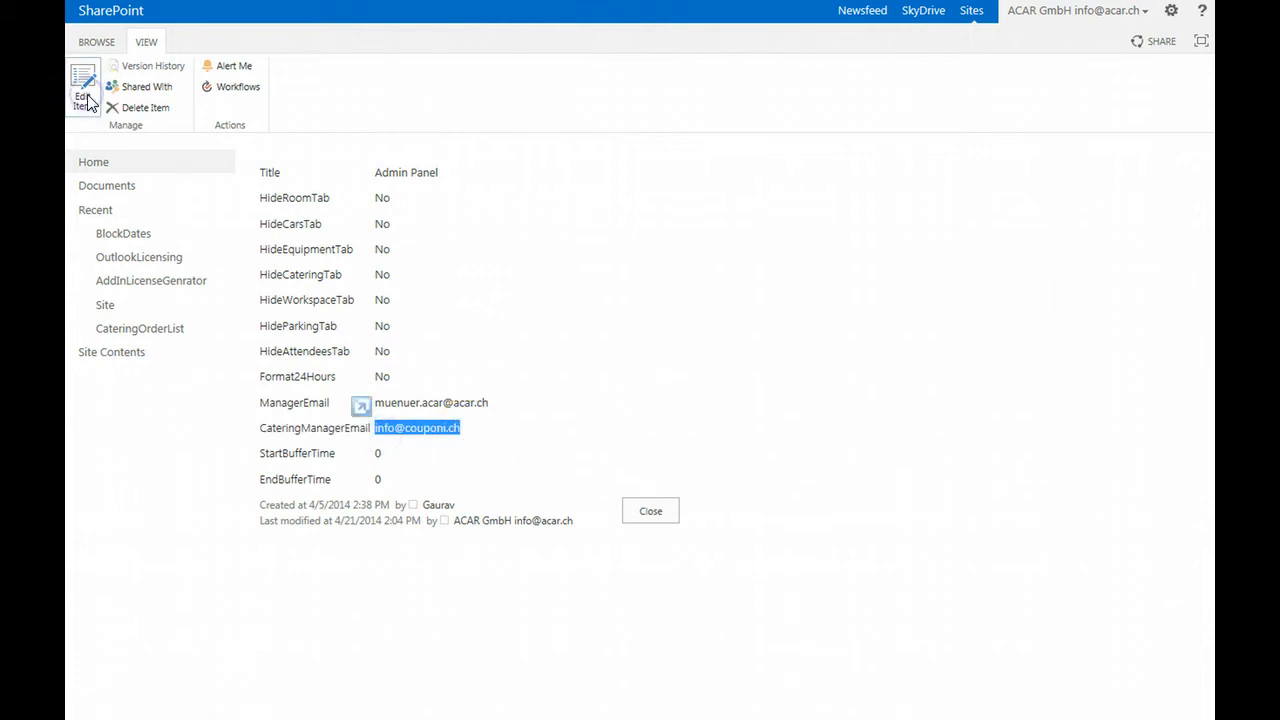
left_click(83, 88)
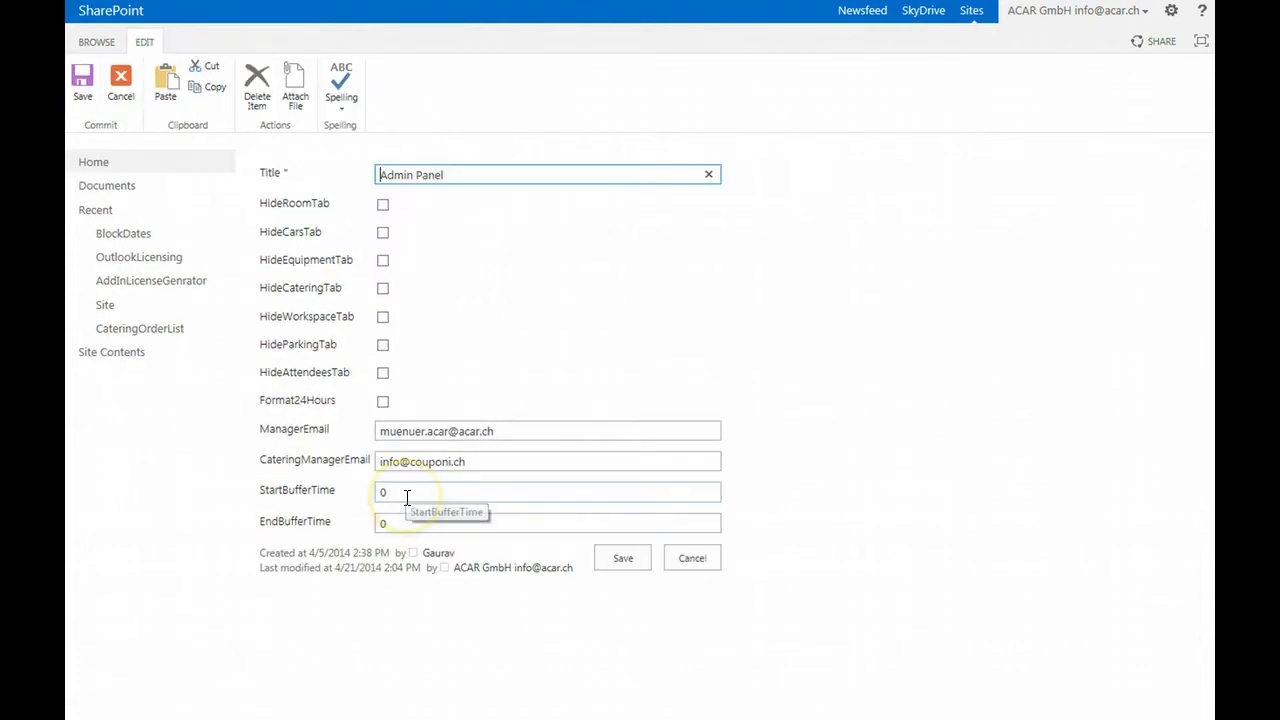
mouse_move(398, 491)
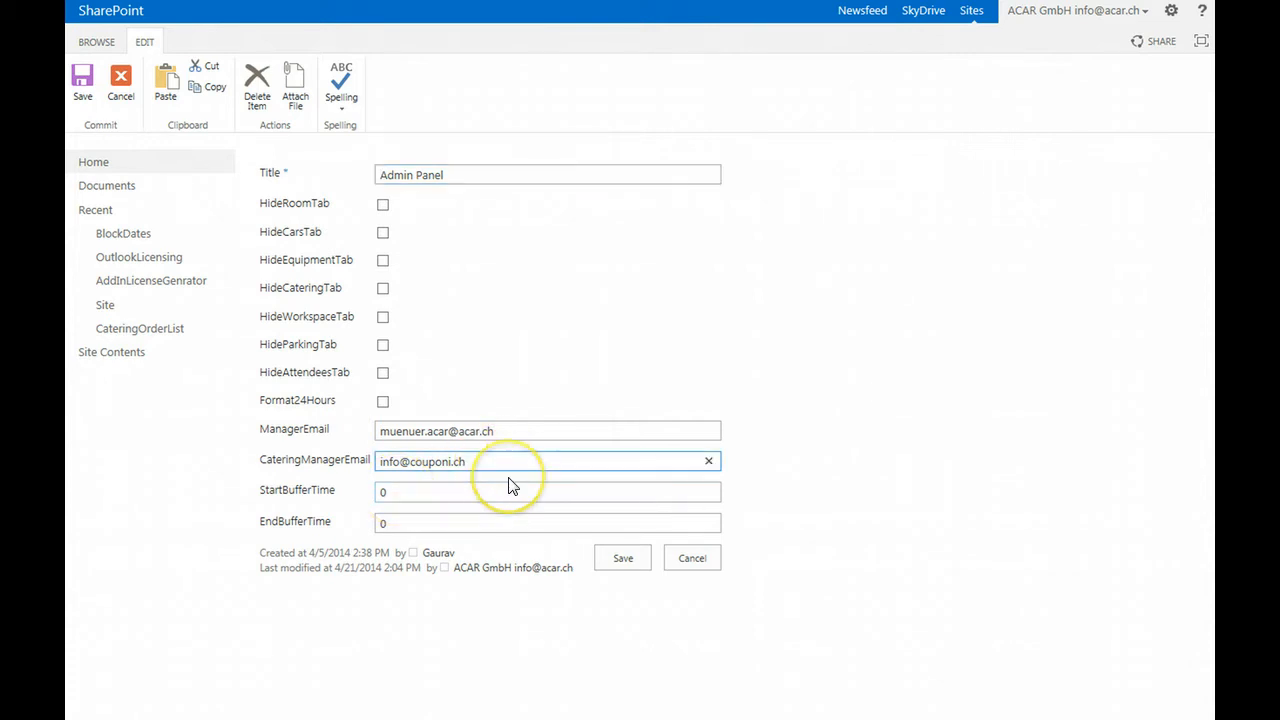
mouse_move(438, 489)
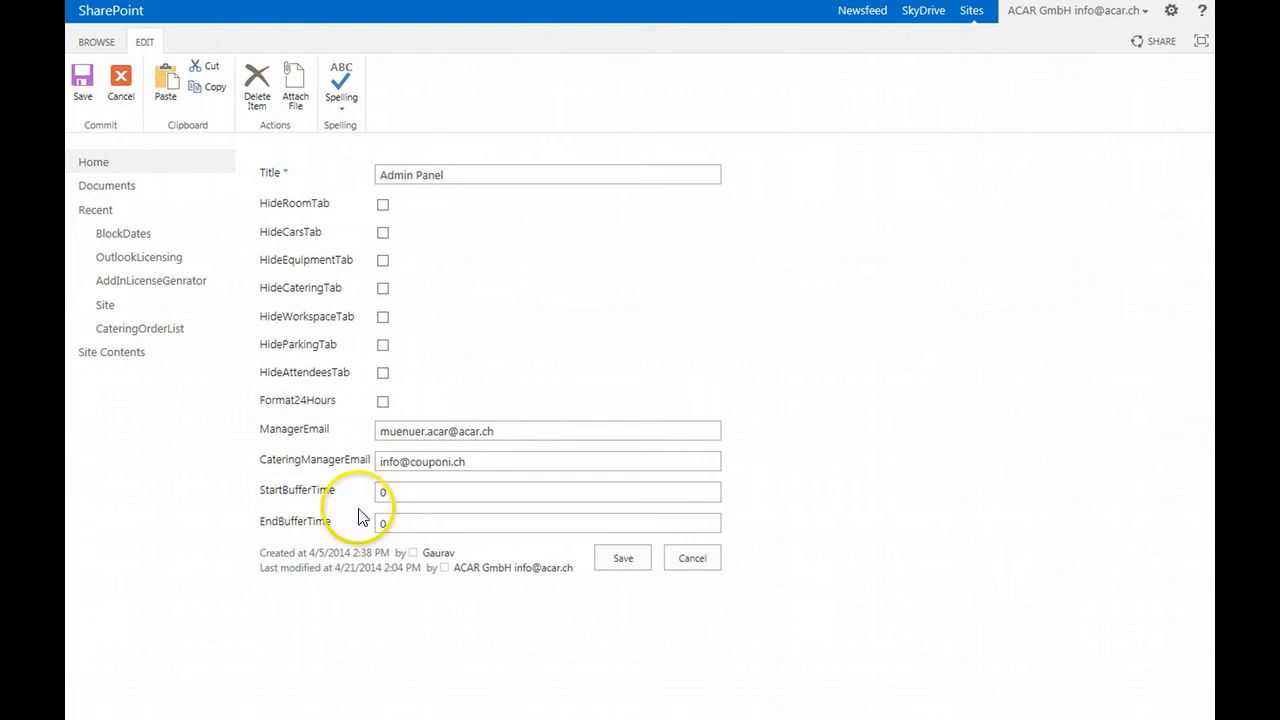
double_click(293, 490)
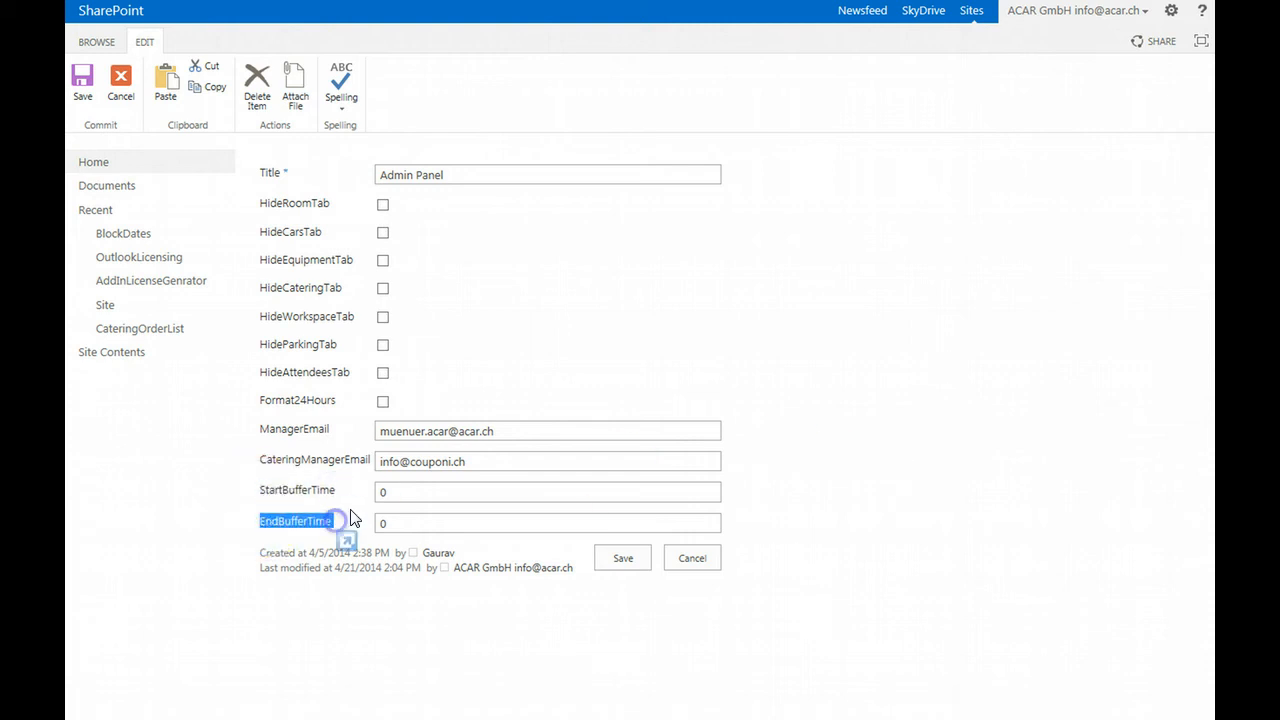
- Enter 10 for both StartBufferTime and EndBufferTime and save the item
type("10")
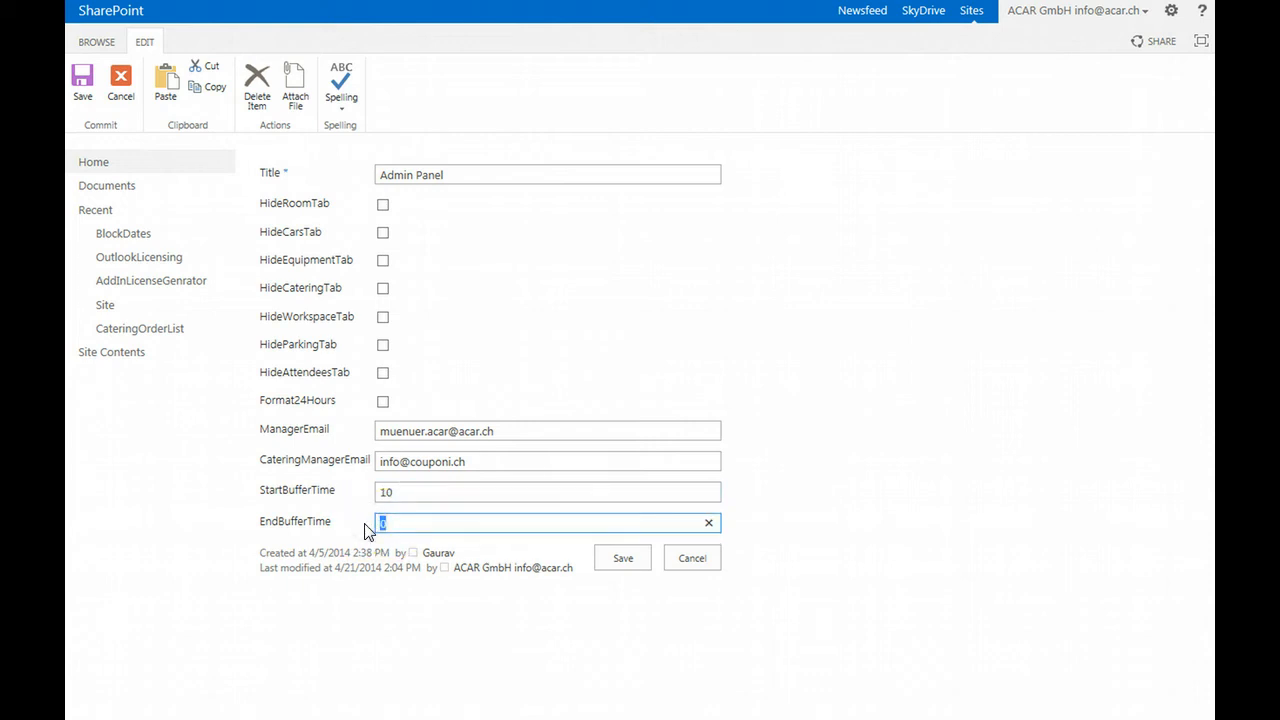
type("10")
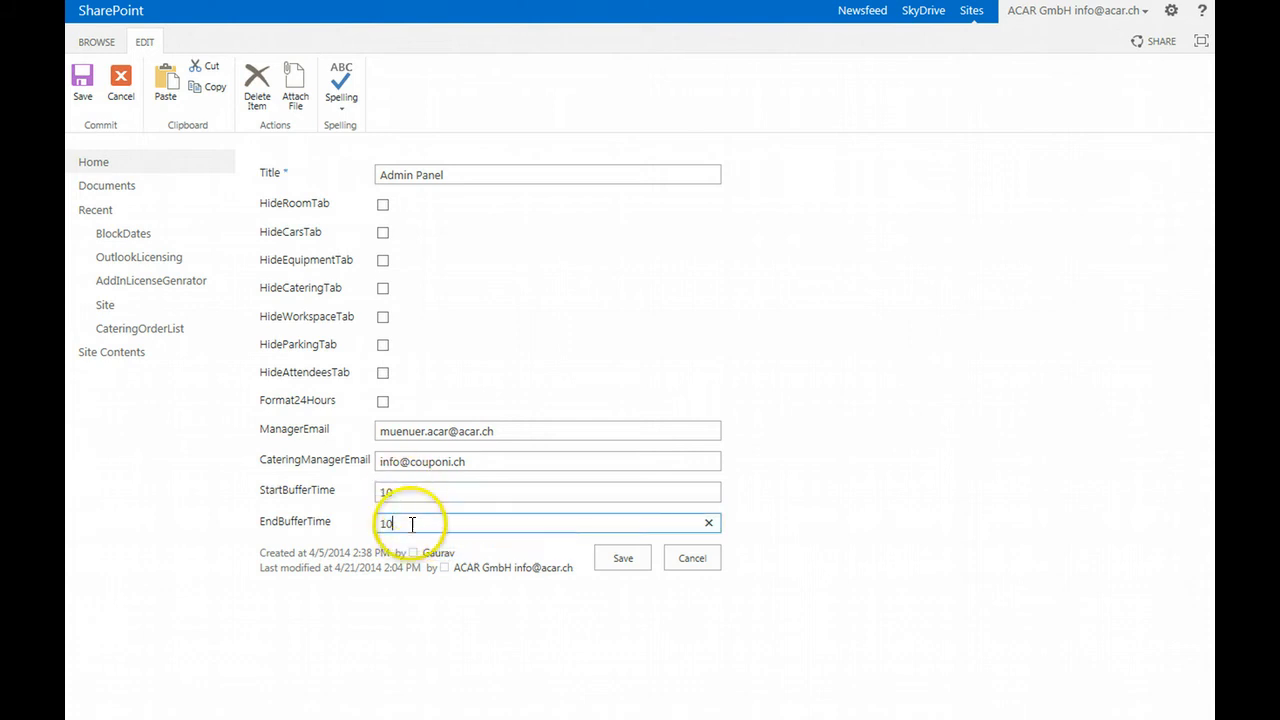
mouse_move(410, 522)
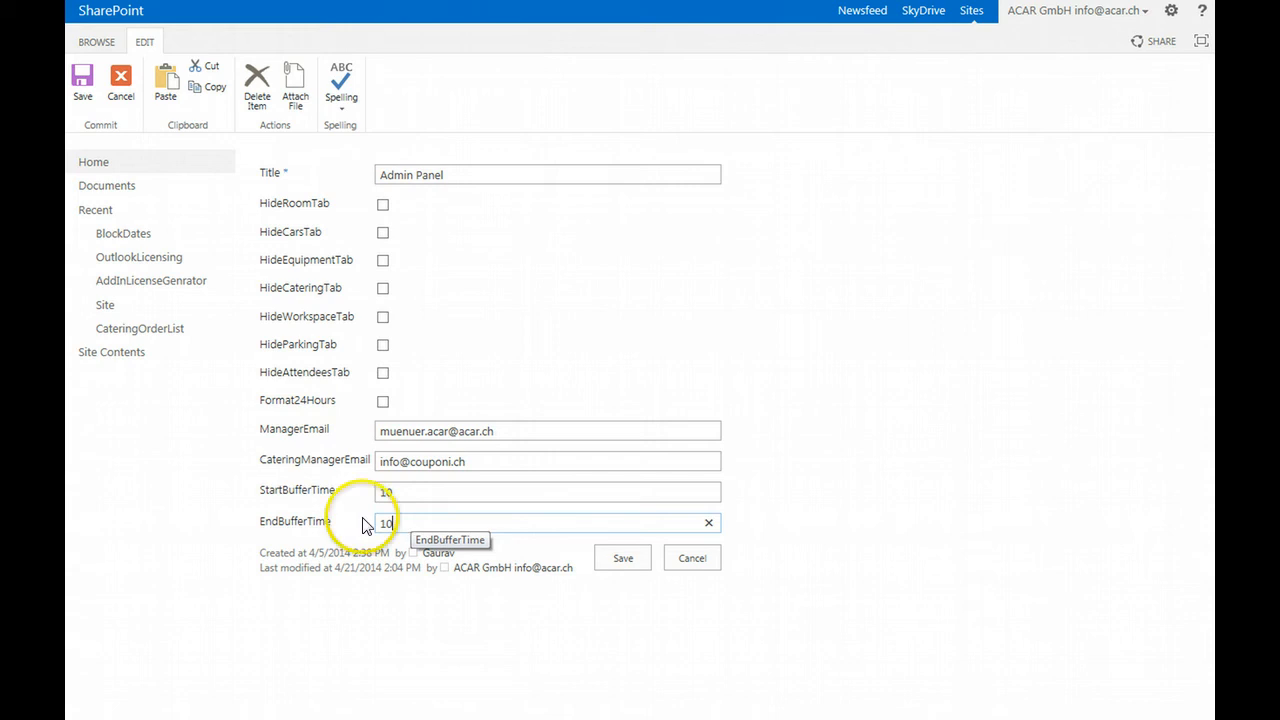
left_click(621, 557)
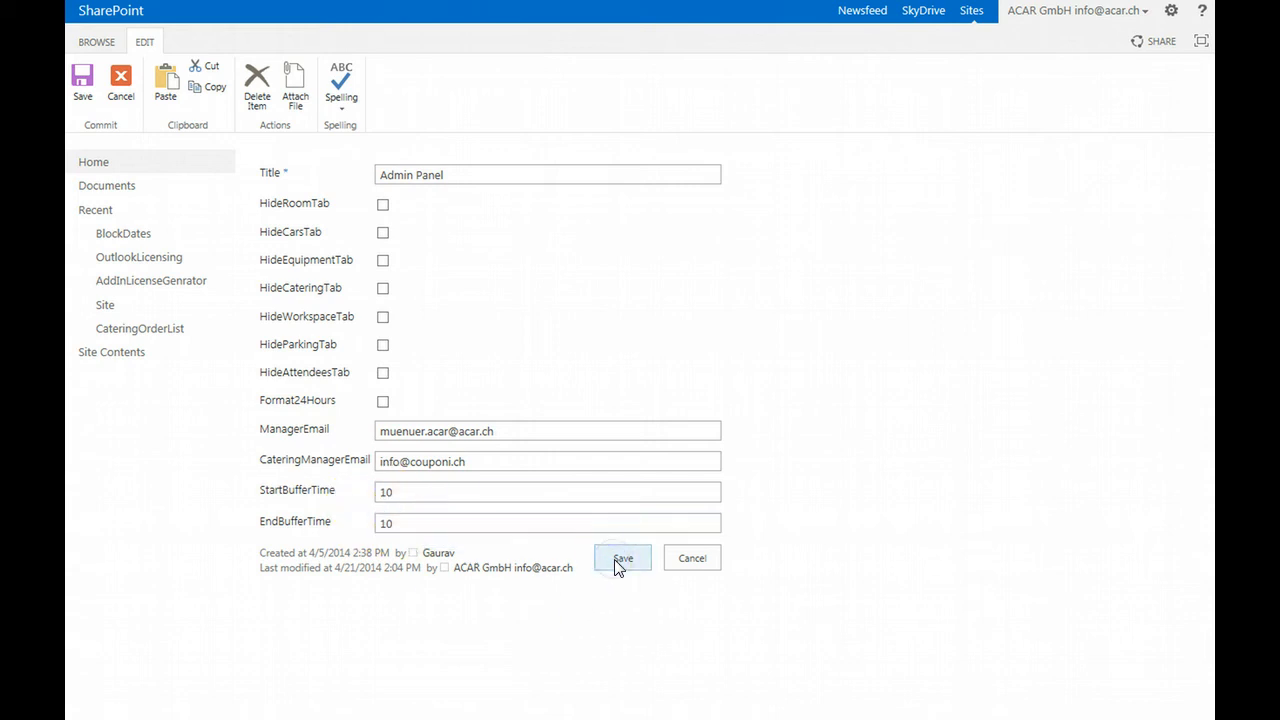
- Open the BookEvents calendar and start a new booking on April 21, 2014
left_click(622, 557)
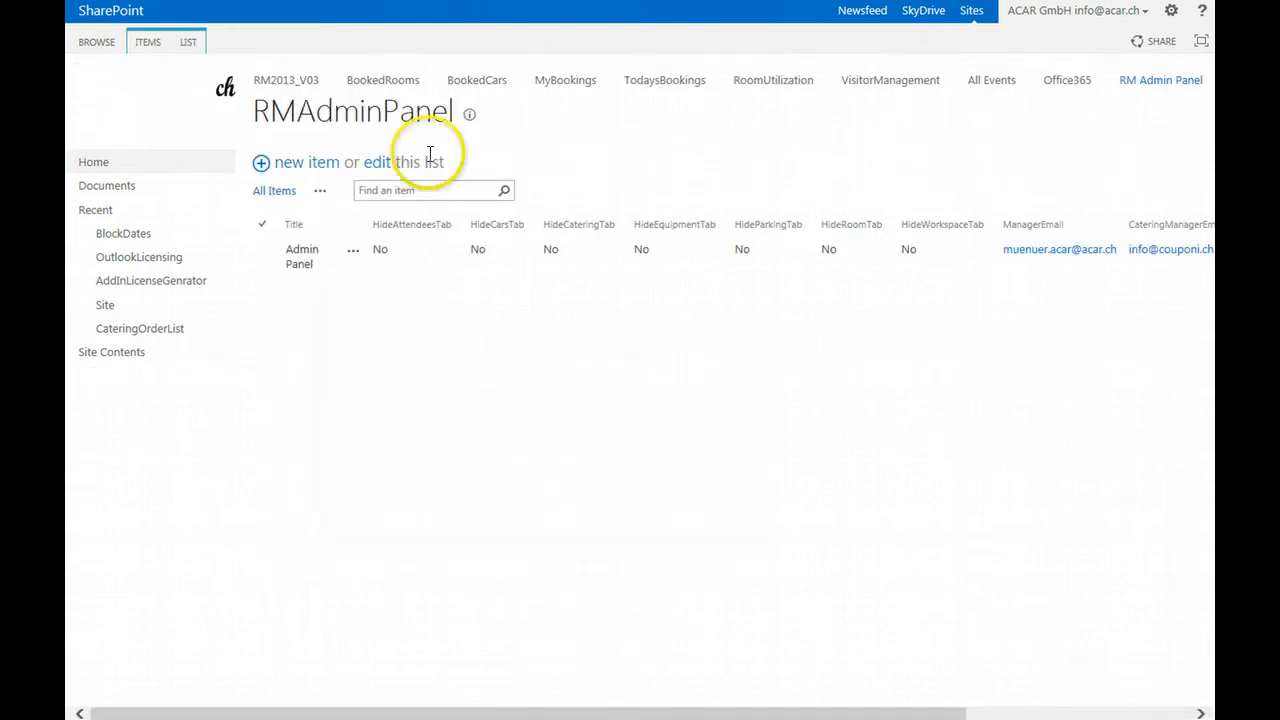
left_click(382, 80)
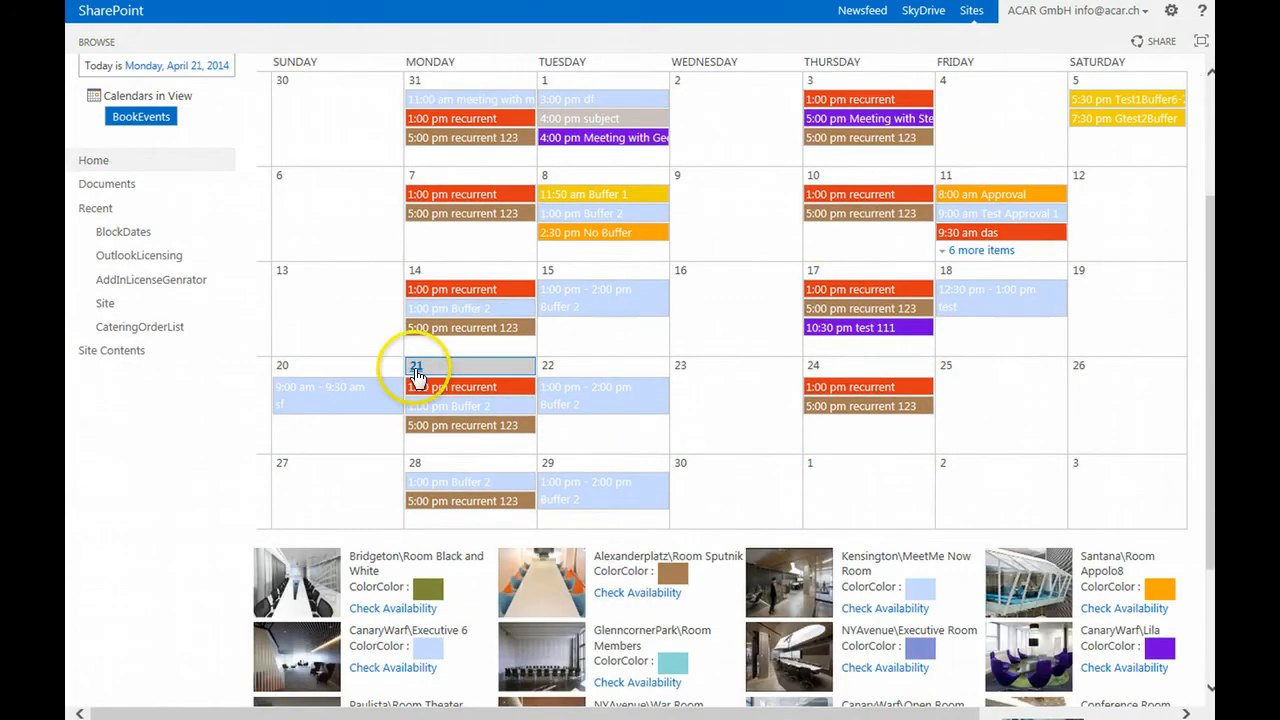
left_click(416, 365)
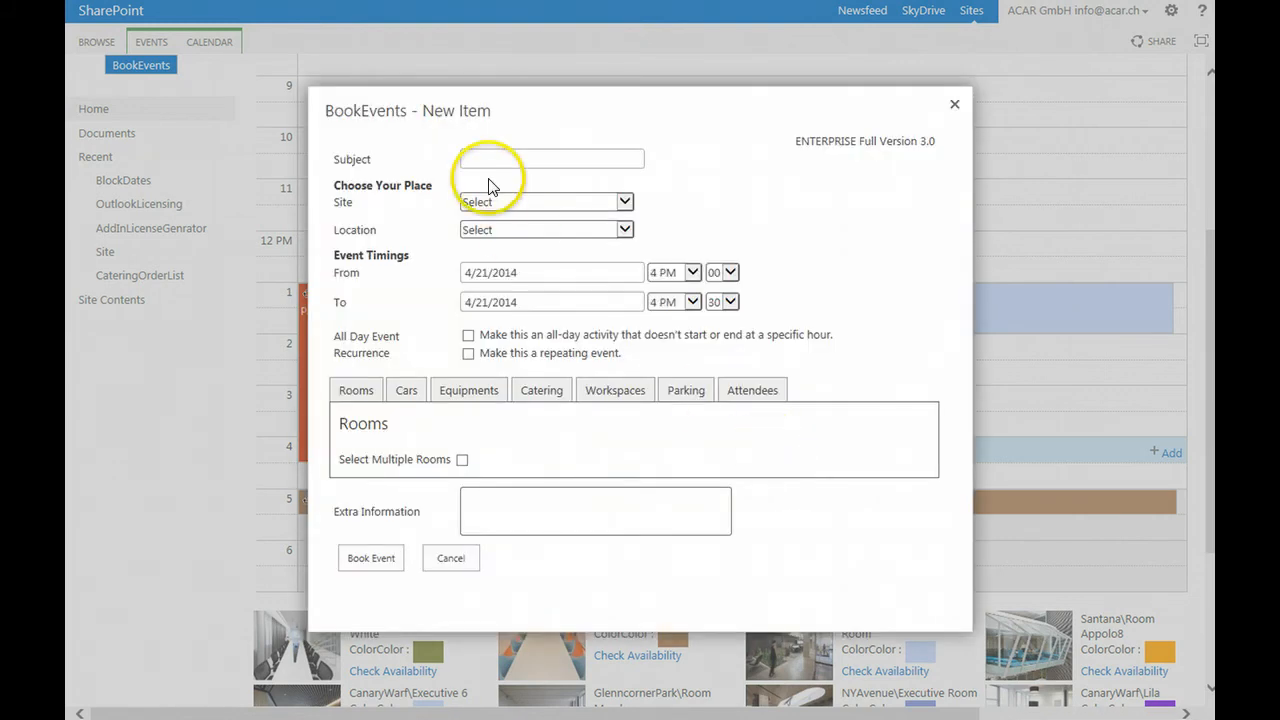
- Book 'buffer' at London, Canary Warf, 4:00–5:00 PM in CanaryWarf\Executive 6
type("buffet")
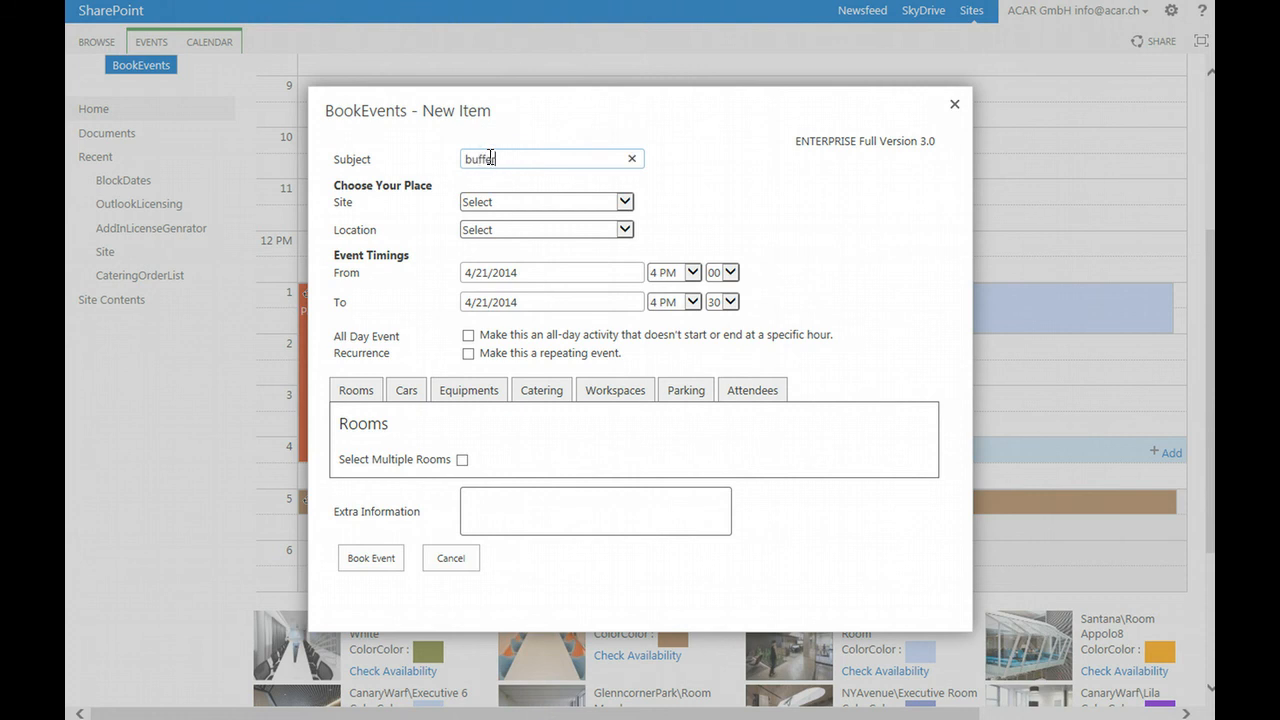
left_click(546, 201)
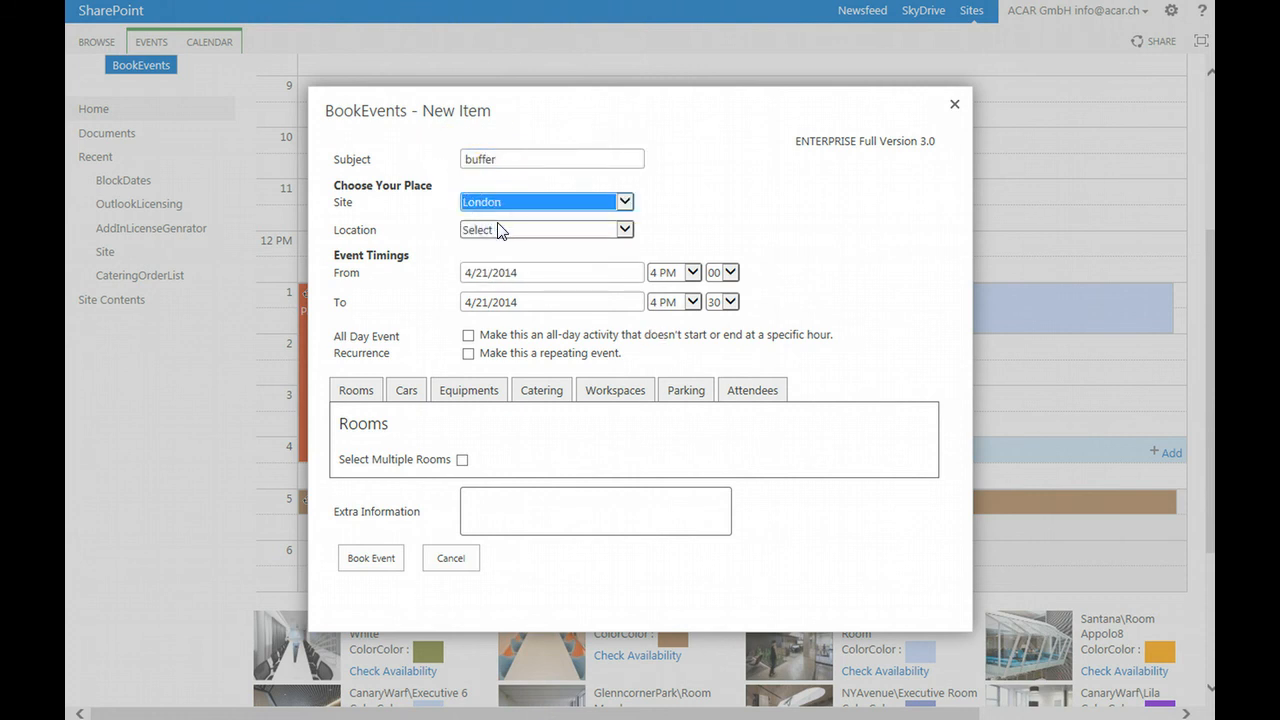
left_click(545, 229)
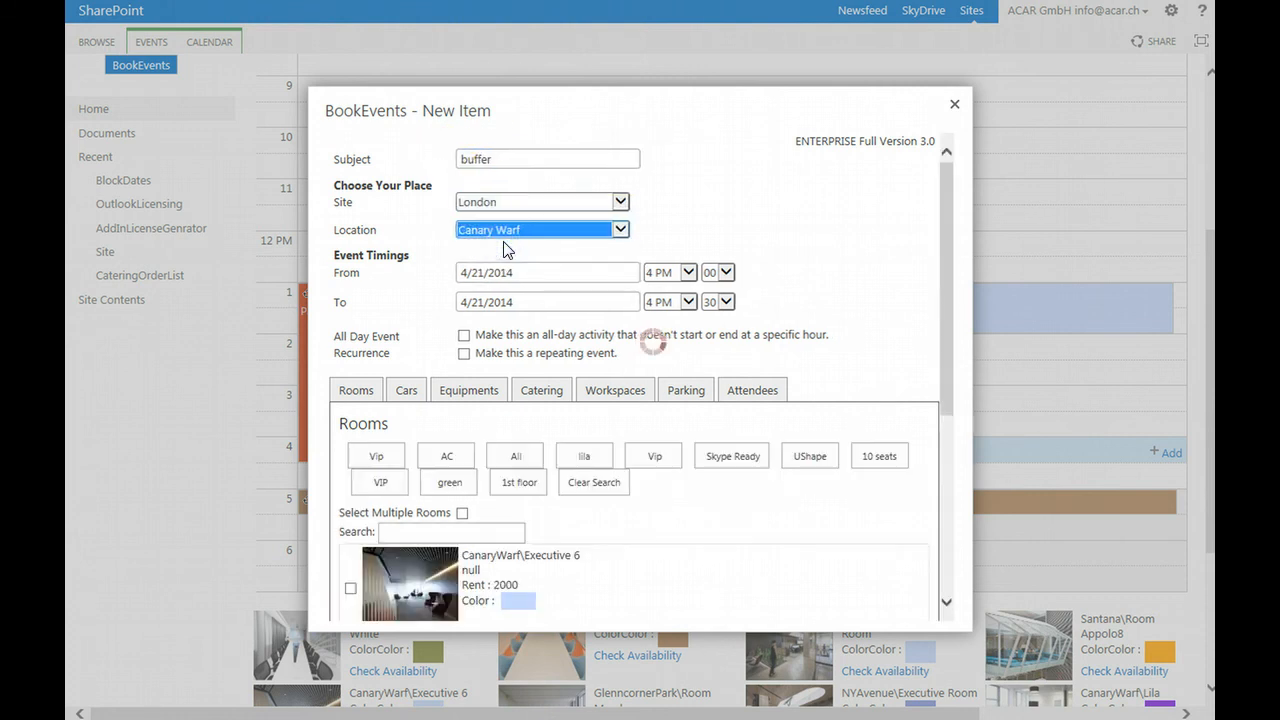
left_click(687, 272)
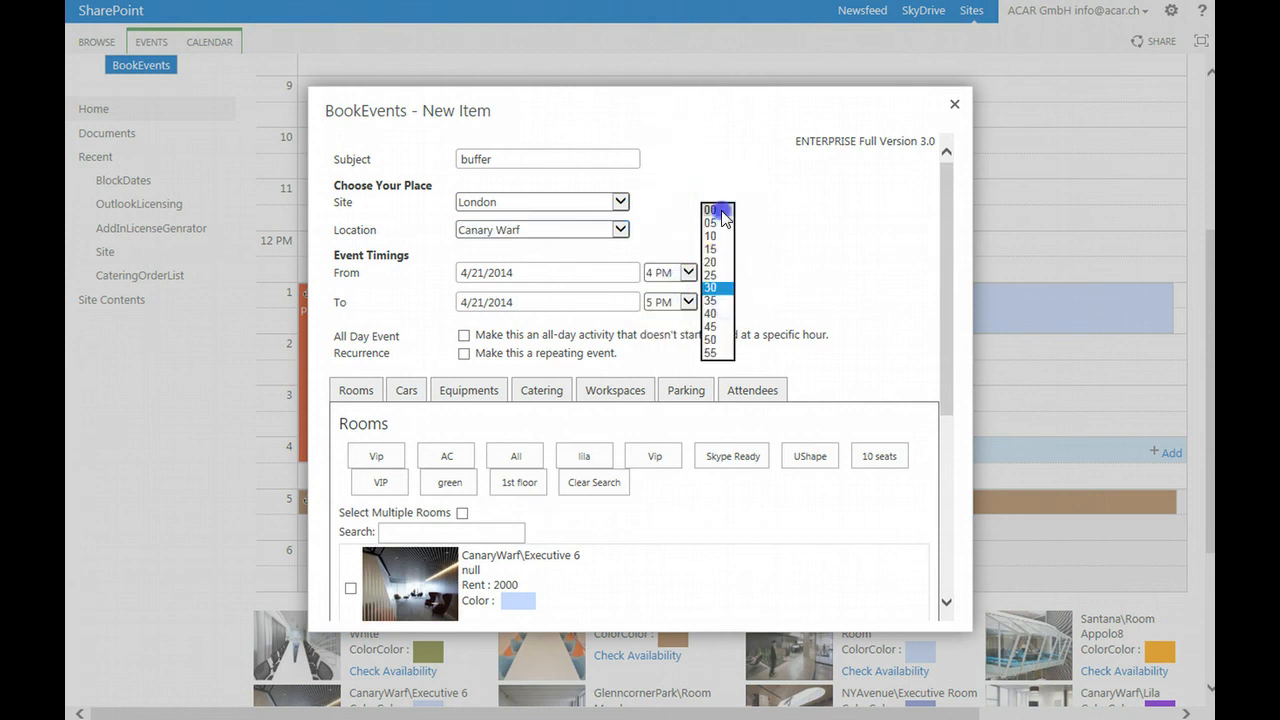
left_click(710, 209)
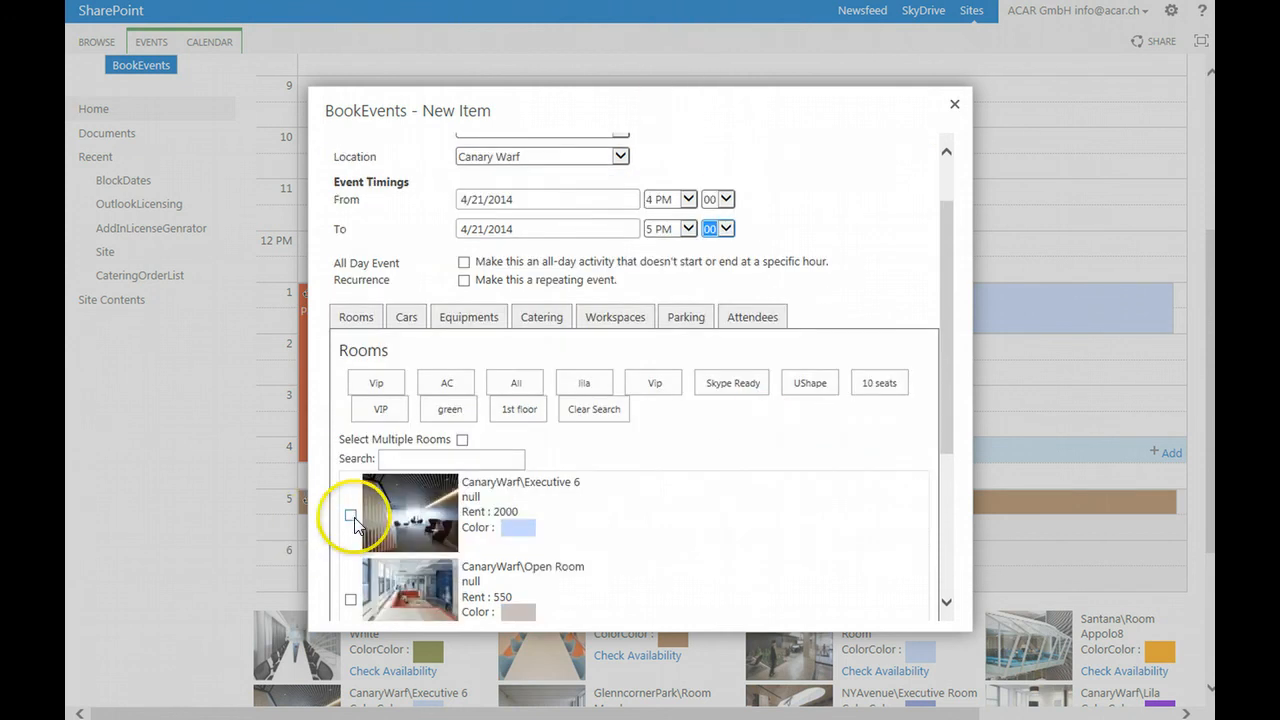
left_click(350, 521)
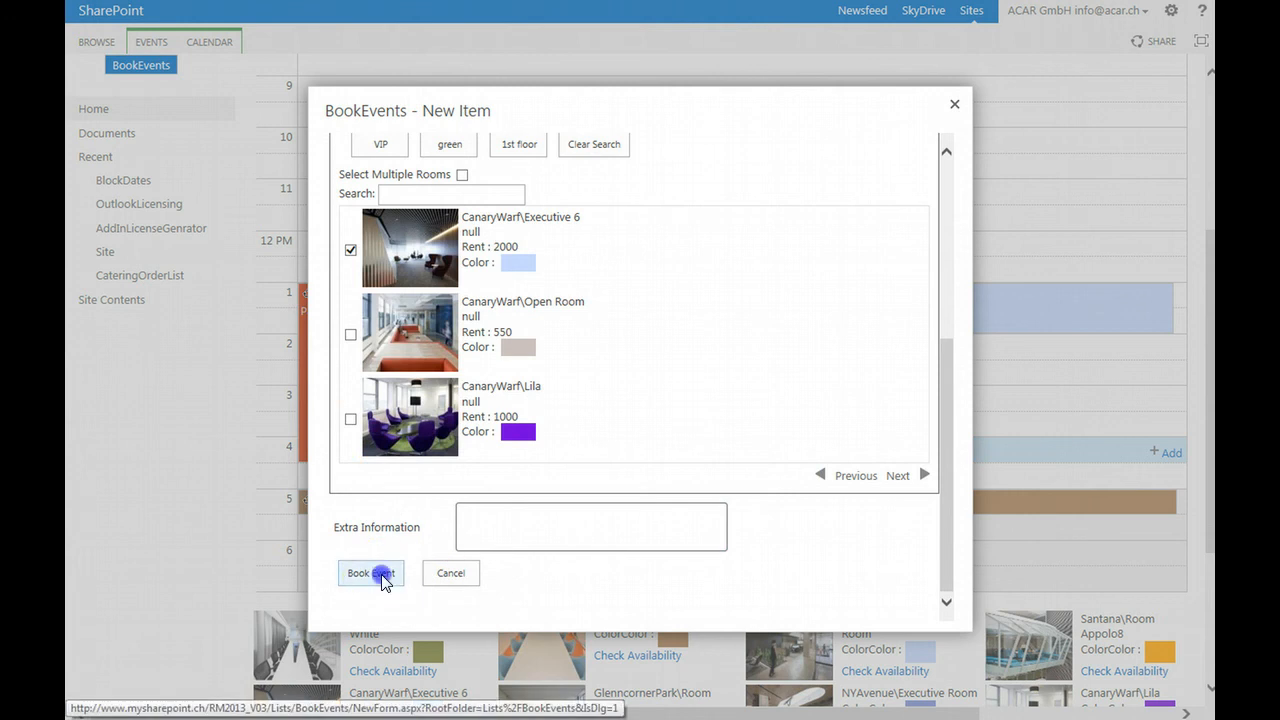
left_click(369, 573)
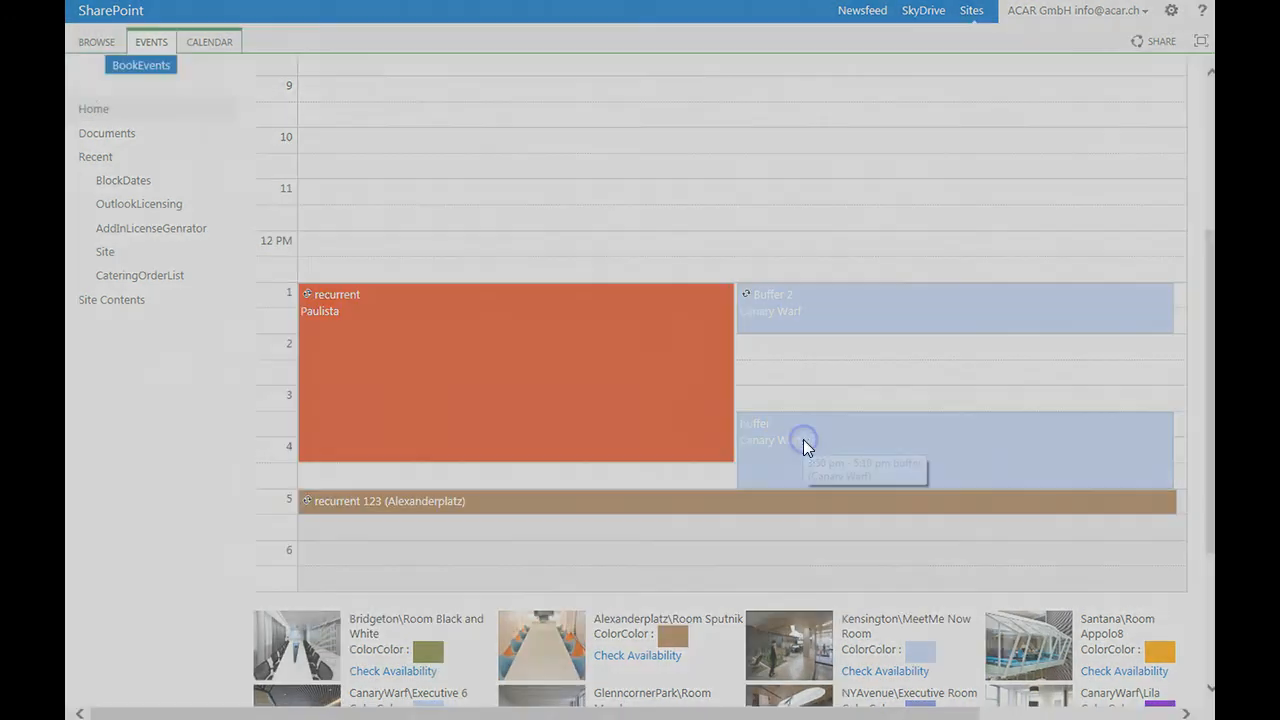
- View the buffer booking's 3:50–5:10 PM times, then delete it to the recycle bin
left_click(805, 445)
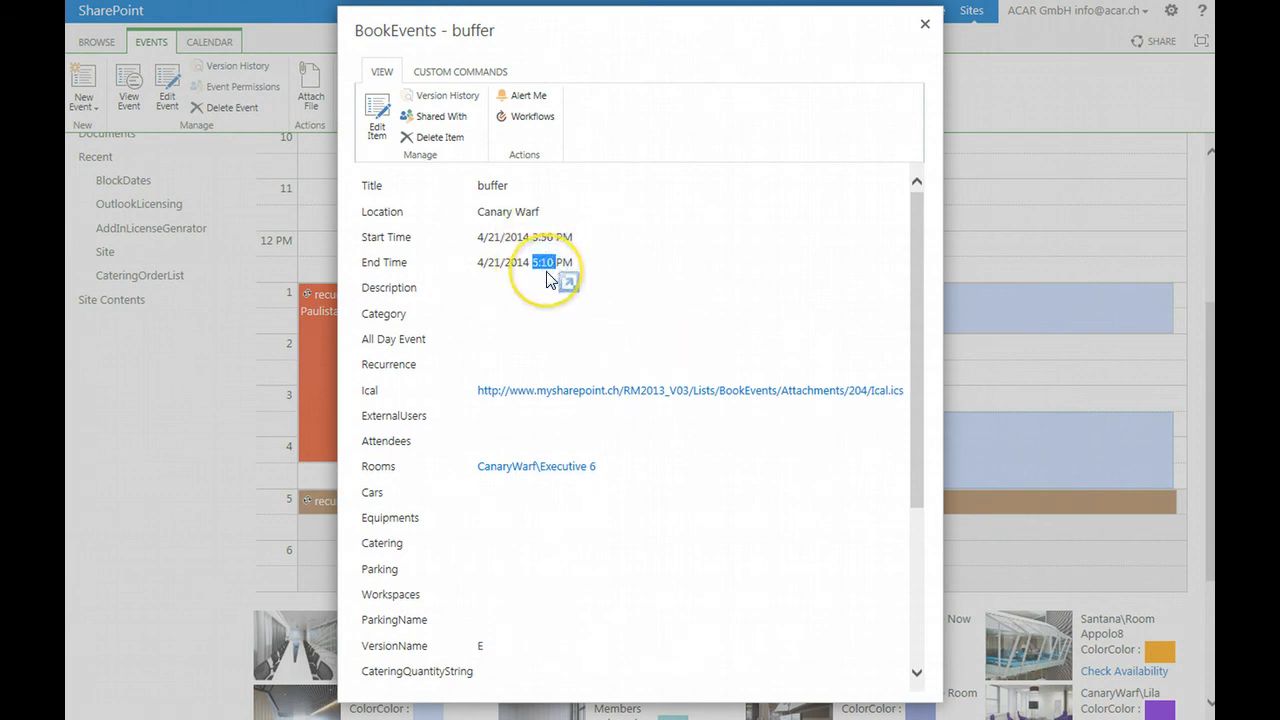
mouse_move(450, 178)
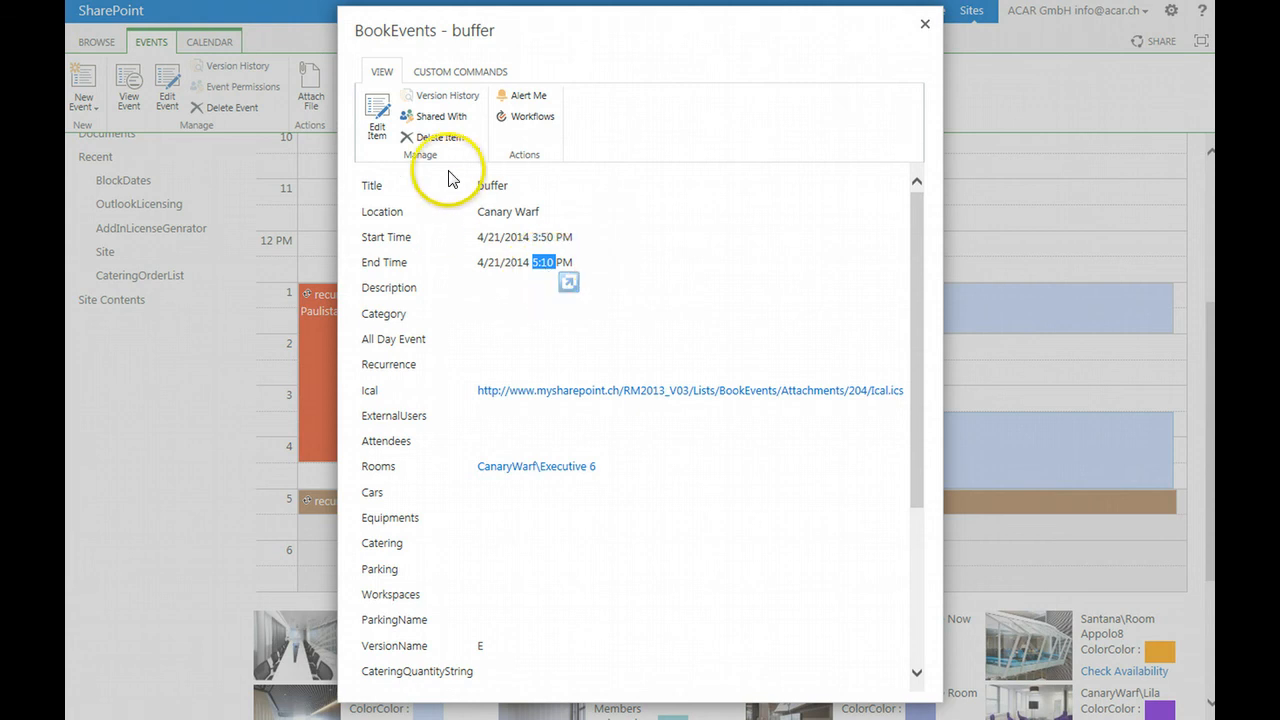
left_click(432, 137)
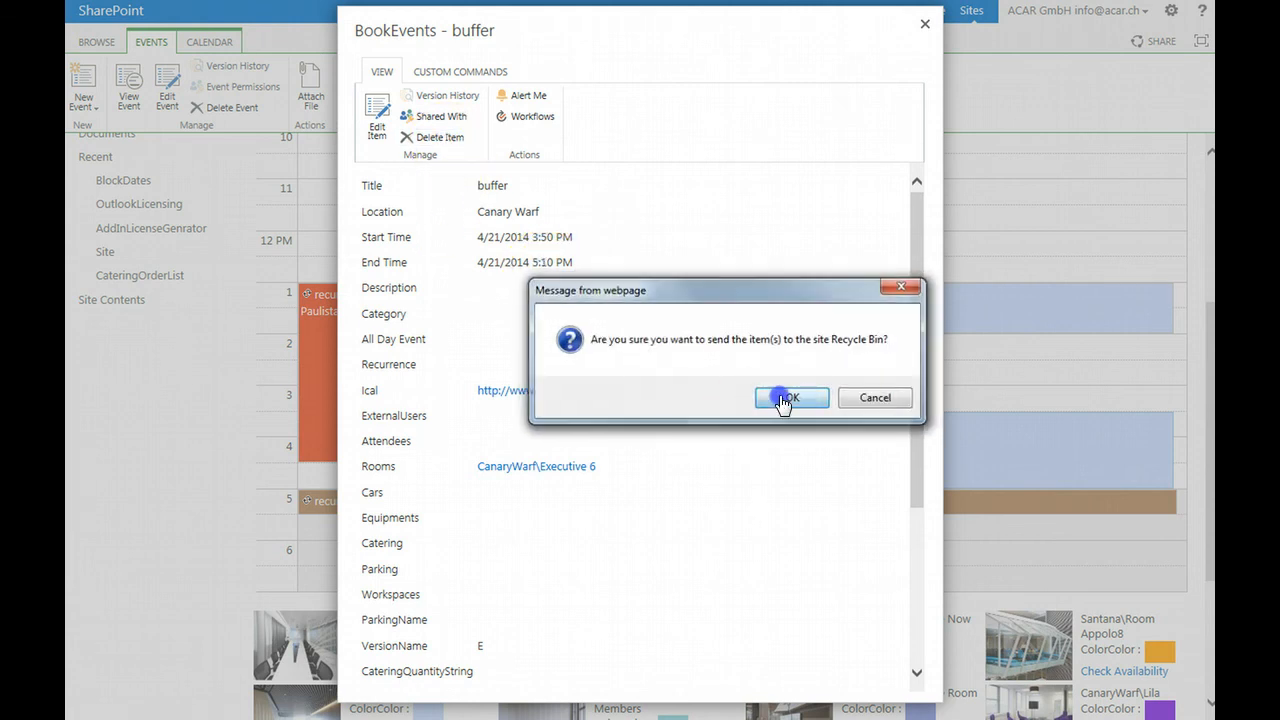
left_click(791, 397)
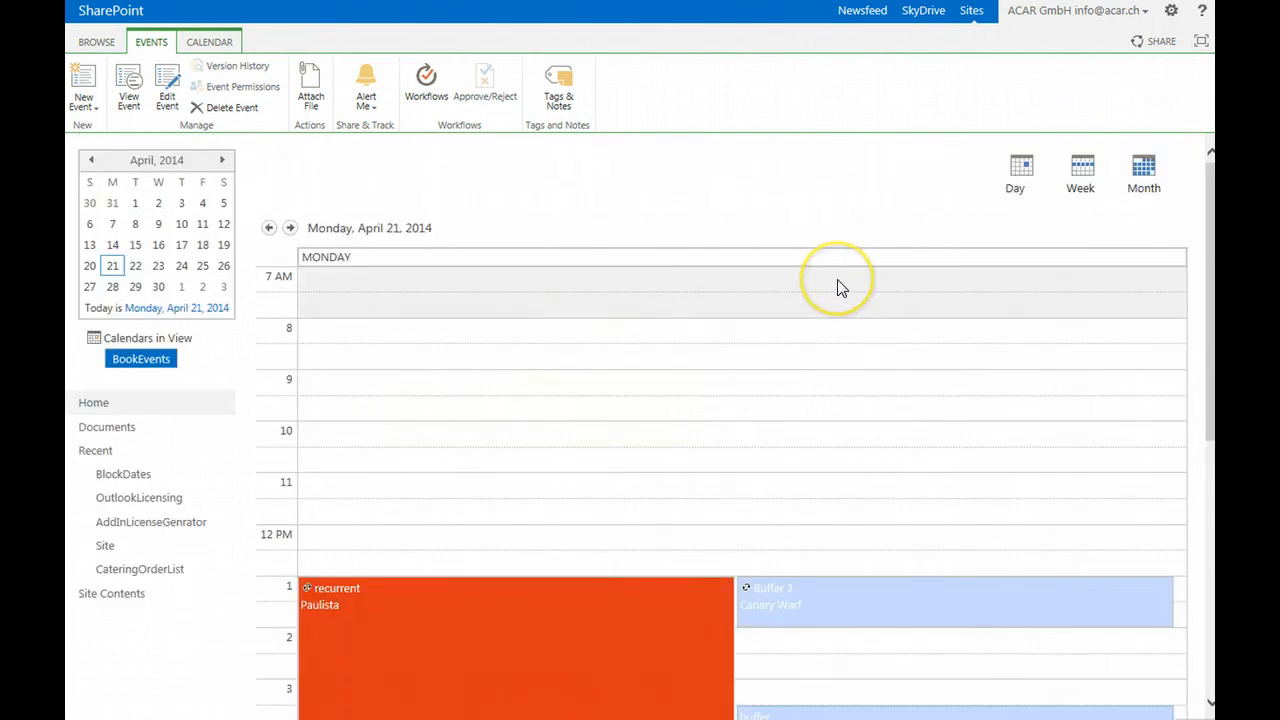
mouse_move(770, 405)
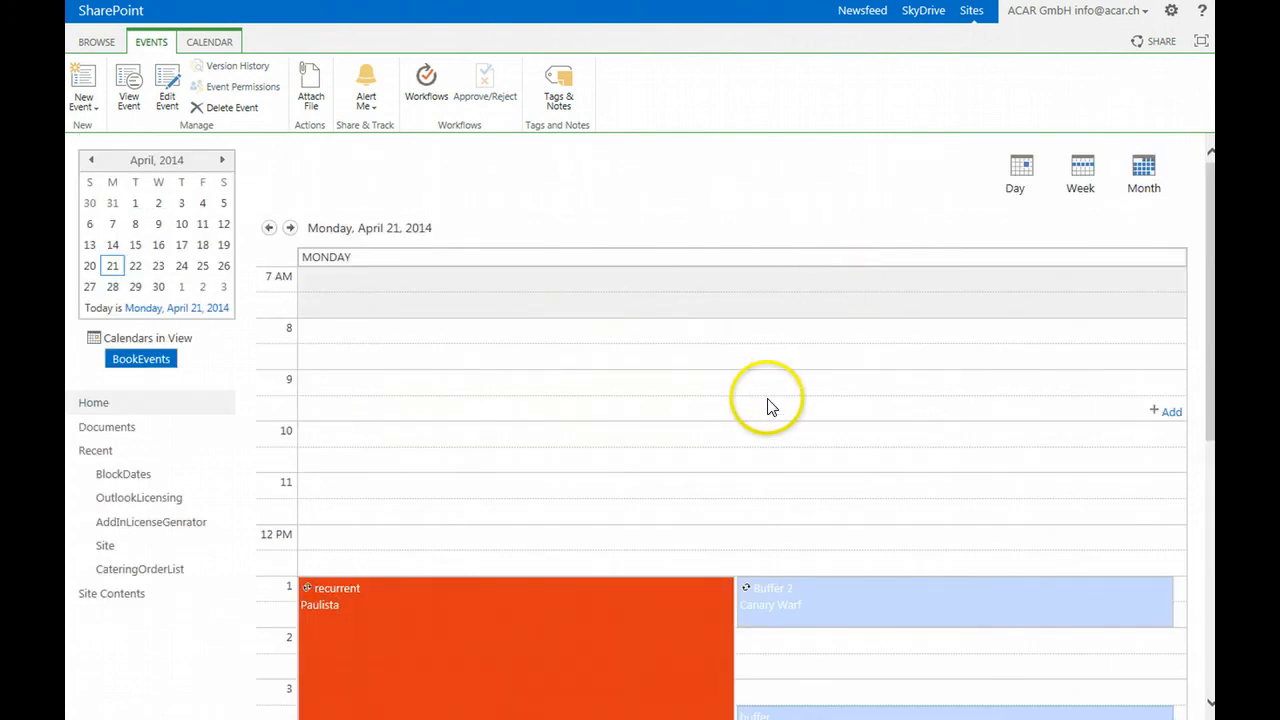
scroll("down", 3)
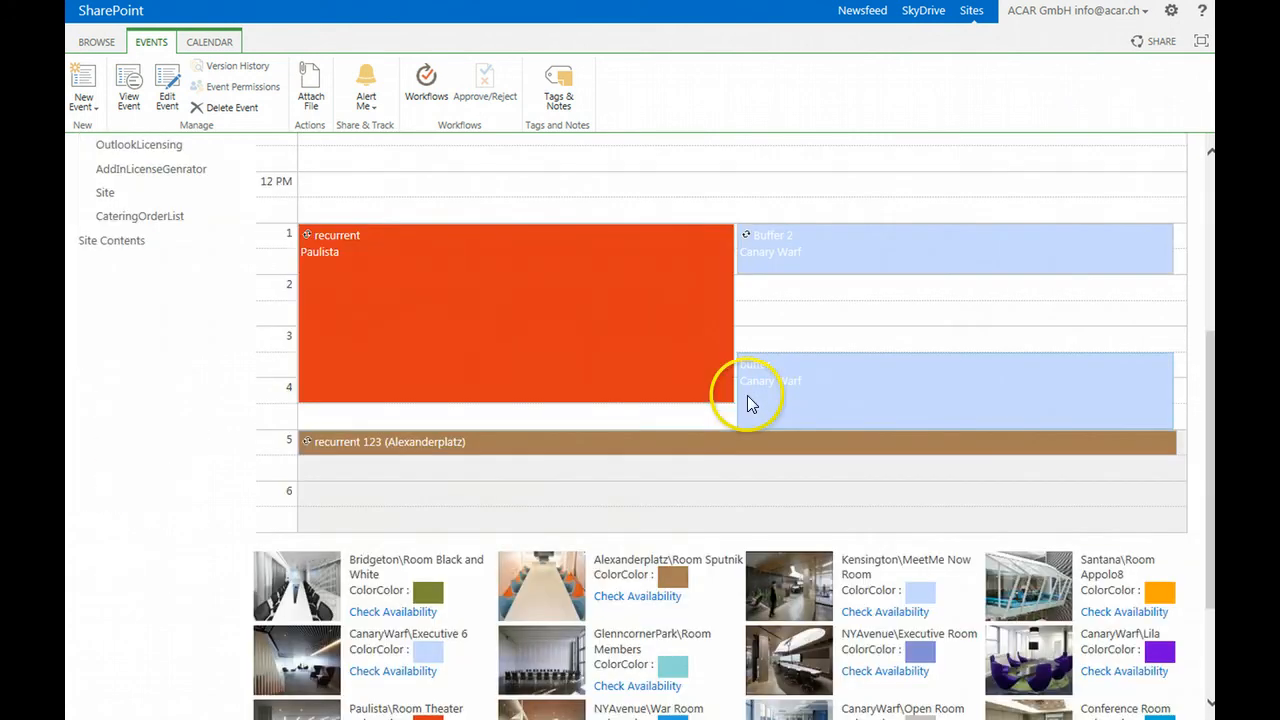